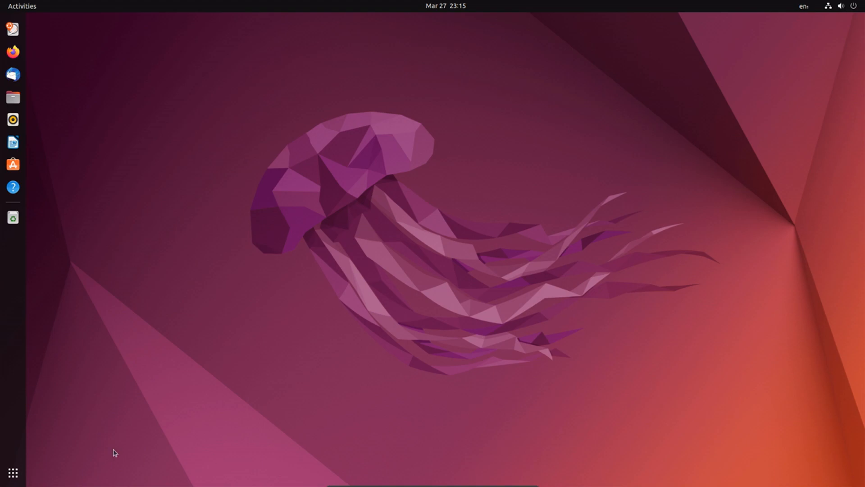
Step: View the About page in Settings showing Ubuntu 22.04.1 LTS and GNOME 42.2, via Network
click(13, 472)
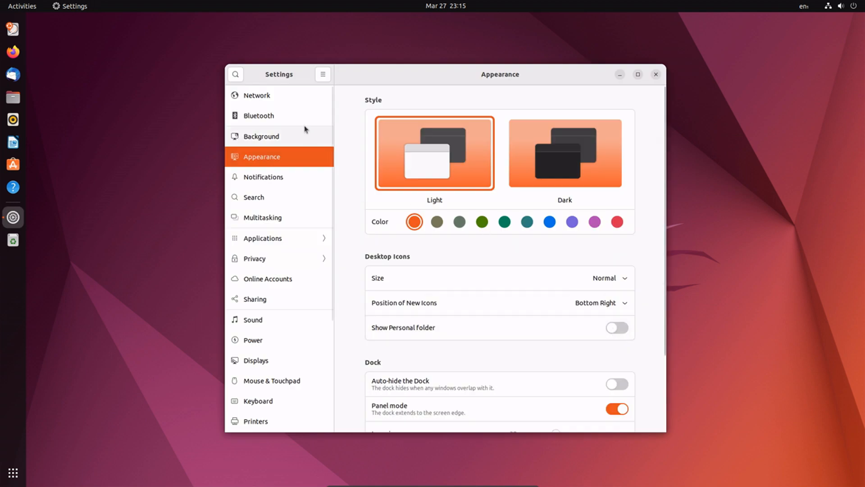
mouse_move(283, 111)
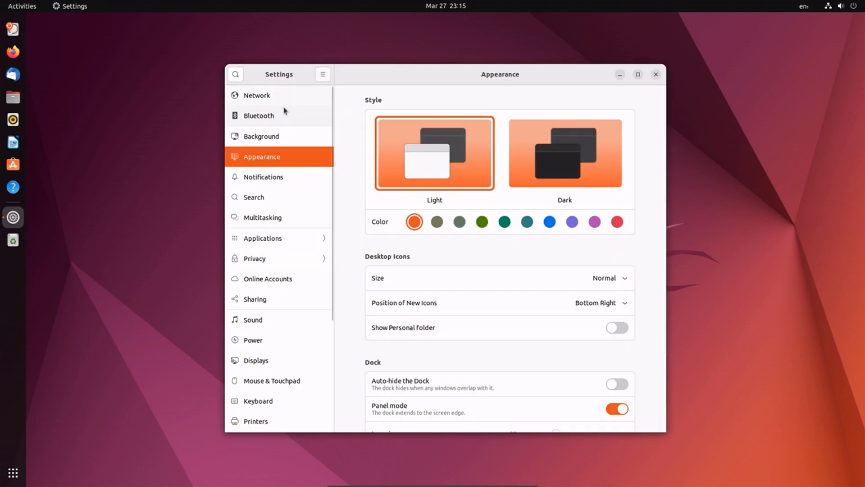
click(256, 94)
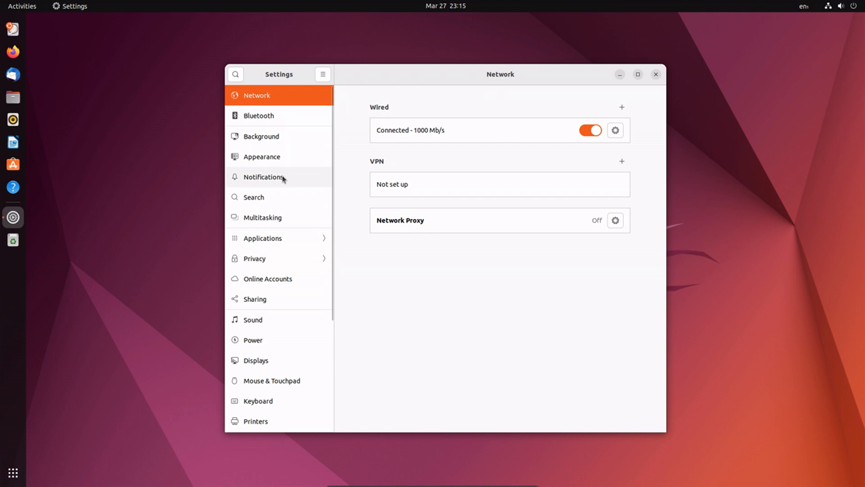
click(252, 421)
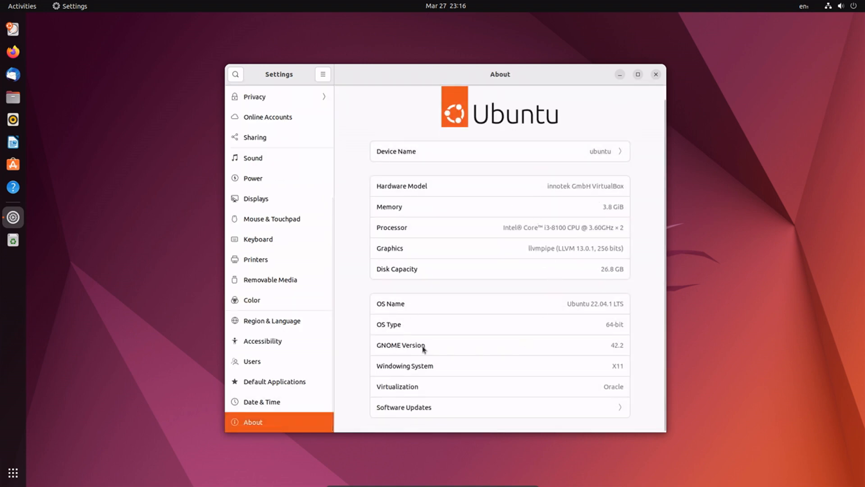
mouse_move(568, 292)
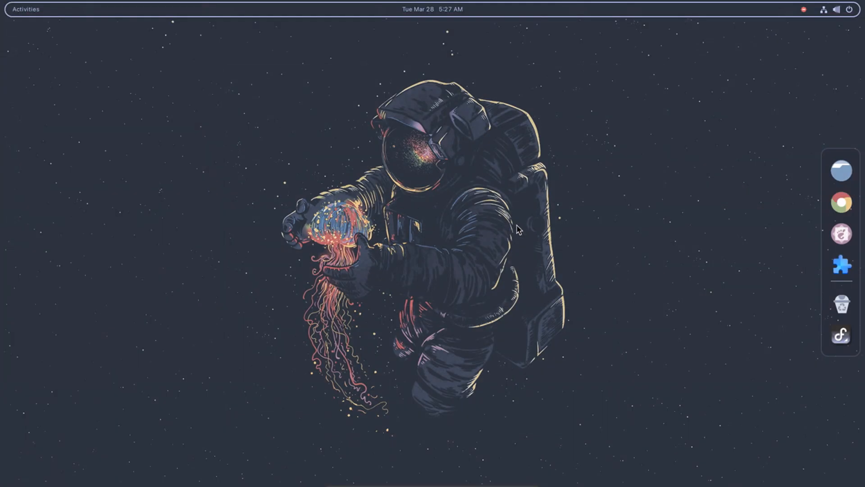
Step: Launch Extension Manager from the 'extens' search and switch Blur my Shell off
text(extens)
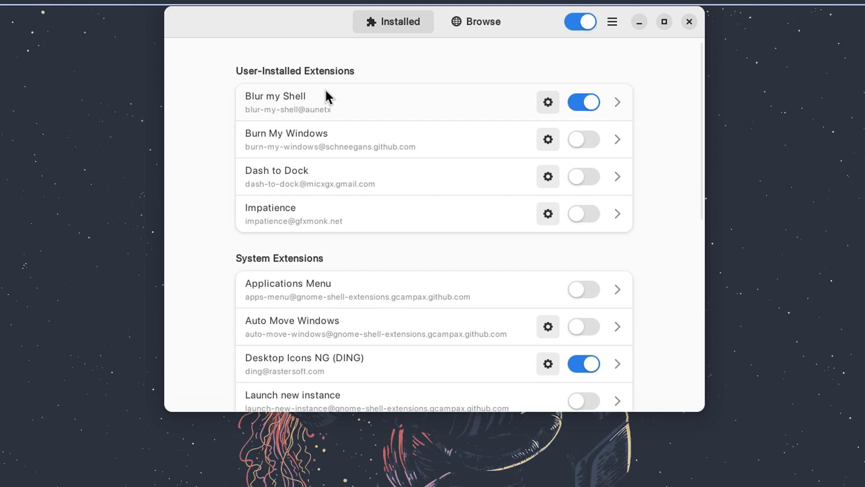
click(582, 102)
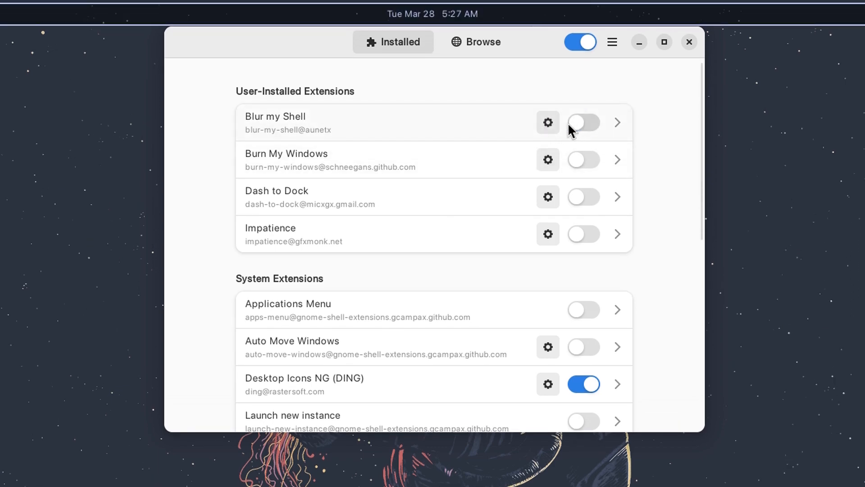
mouse_move(324, 198)
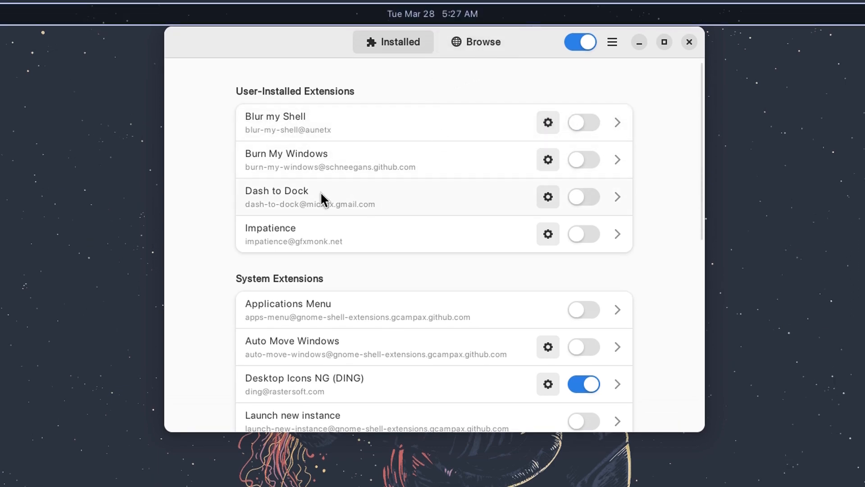
mouse_move(365, 302)
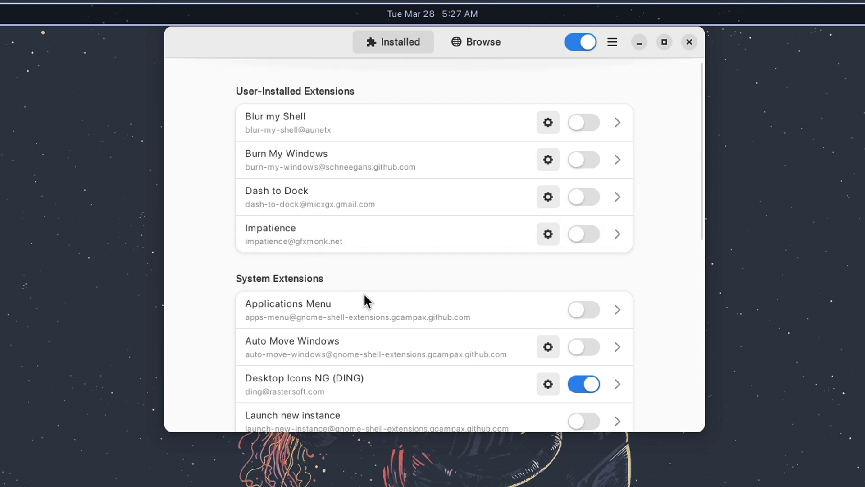
click(583, 309)
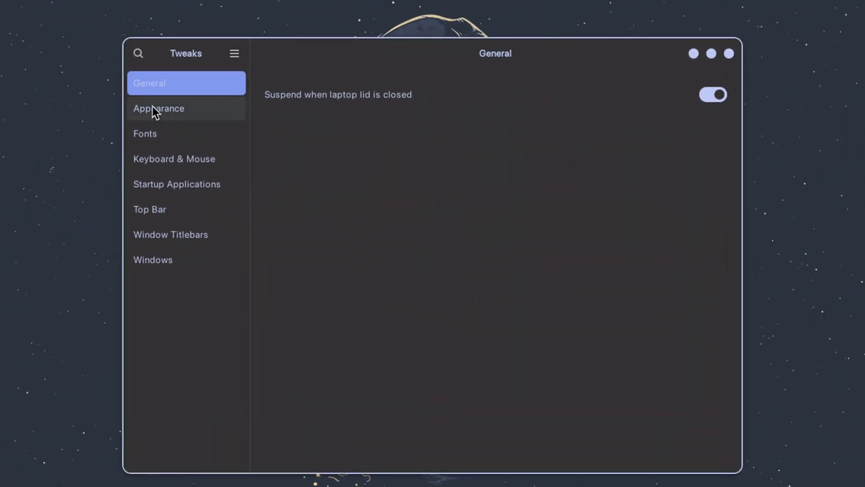
Step: Visit the Appearance and Fonts pages in GNOME Tweaks before viewing About Tweaks
click(159, 109)
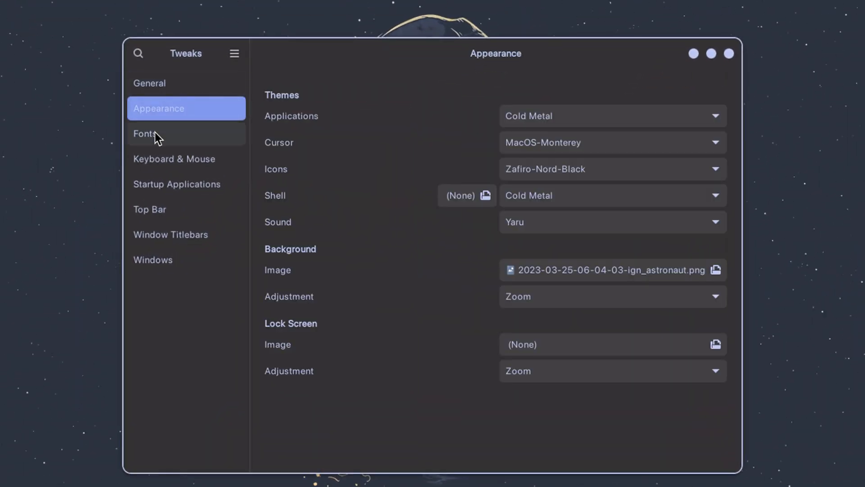
click(166, 133)
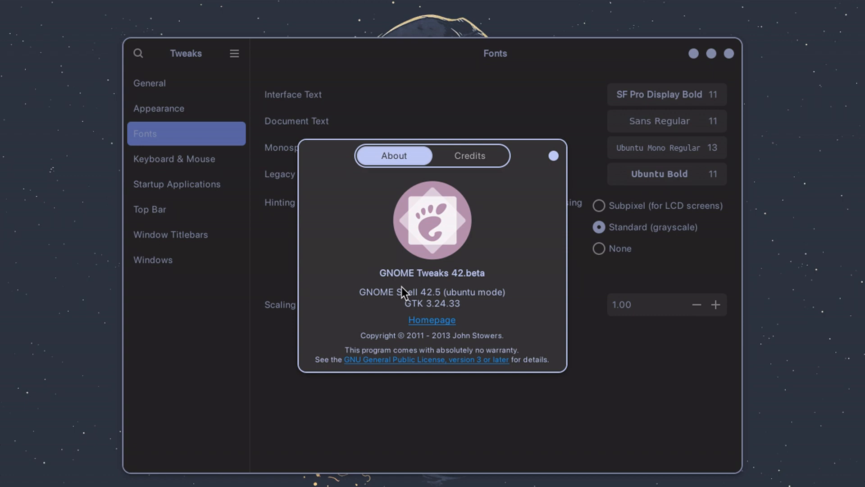
mouse_move(490, 363)
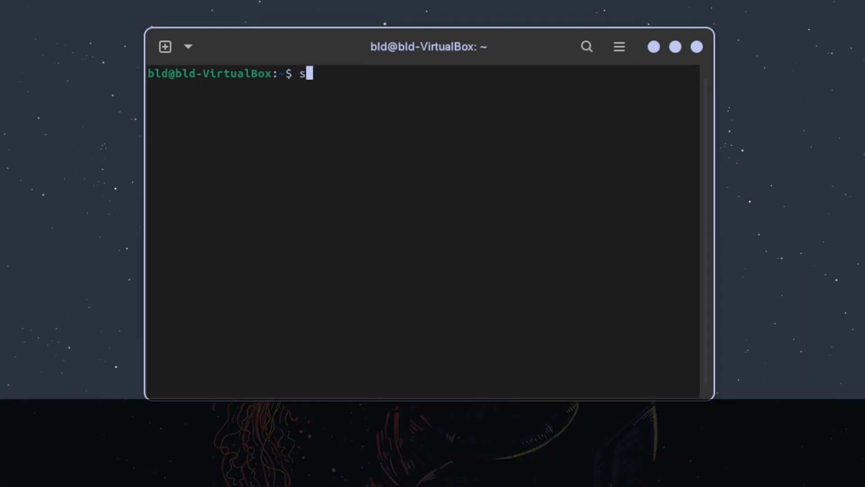
Step: Run 'sudo apt install gnome-tweaks' in the terminal; apt reports 0 newly installed
text(udo apt i)
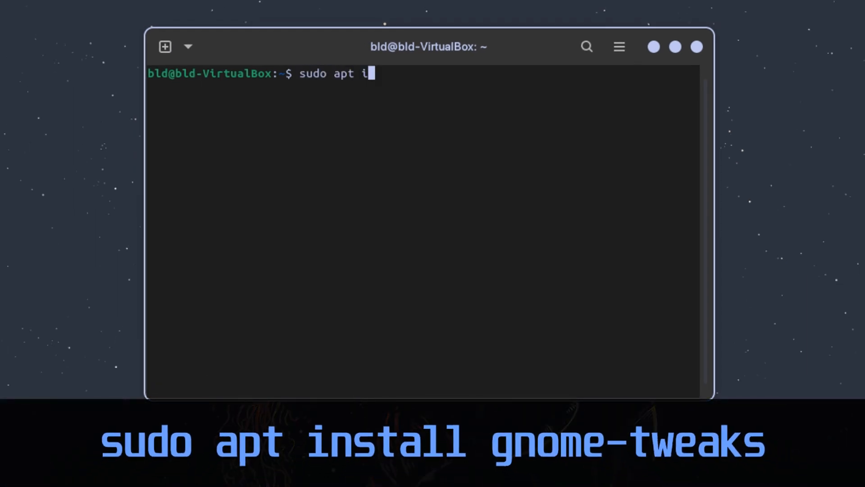
text(nstall gno)
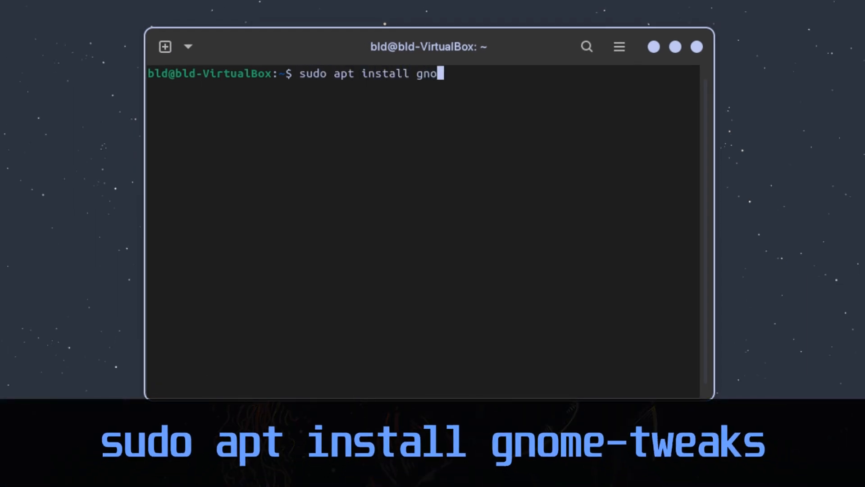
text(me-twea)
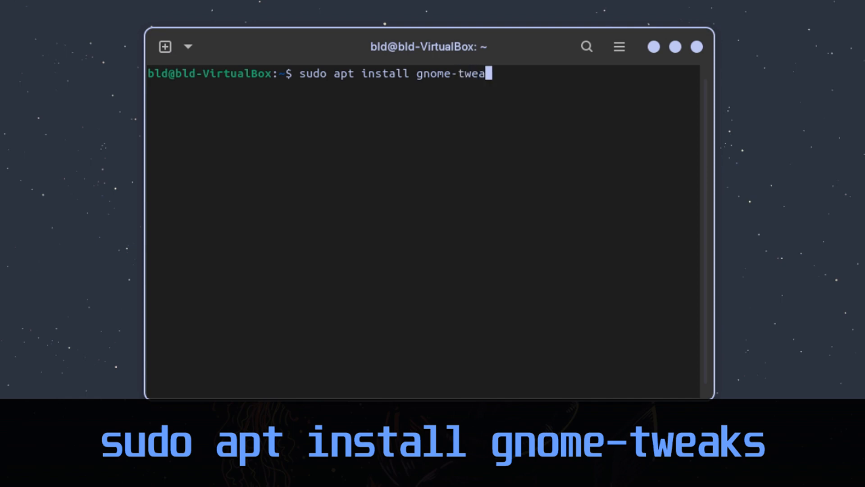
key(Return)
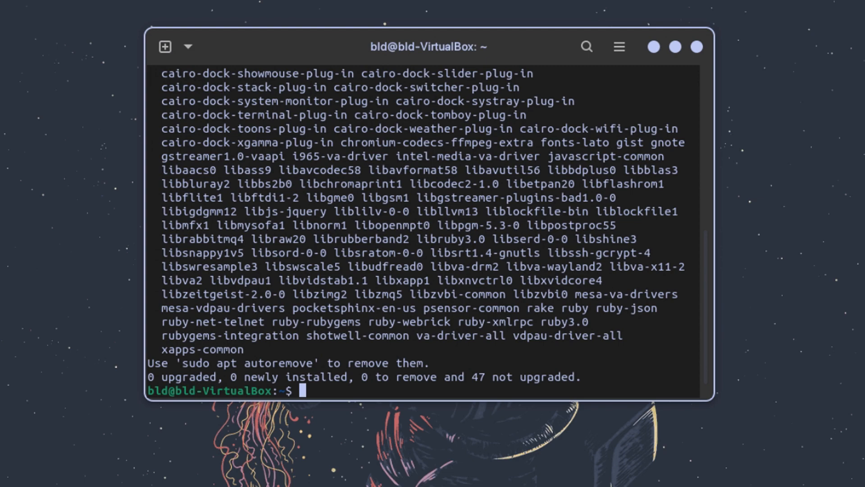
scroll(up, 3)
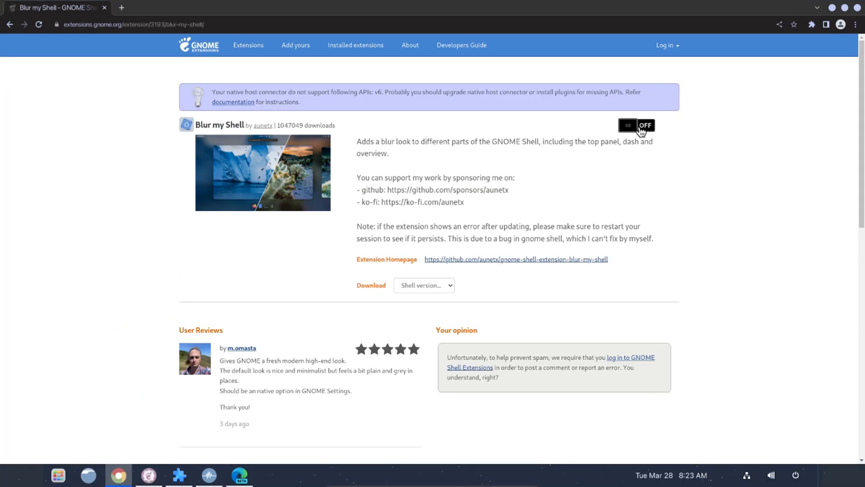
Step: Switch Blur my Shell on from its extensions.gnome.org page and confirm the install dialog
click(635, 124)
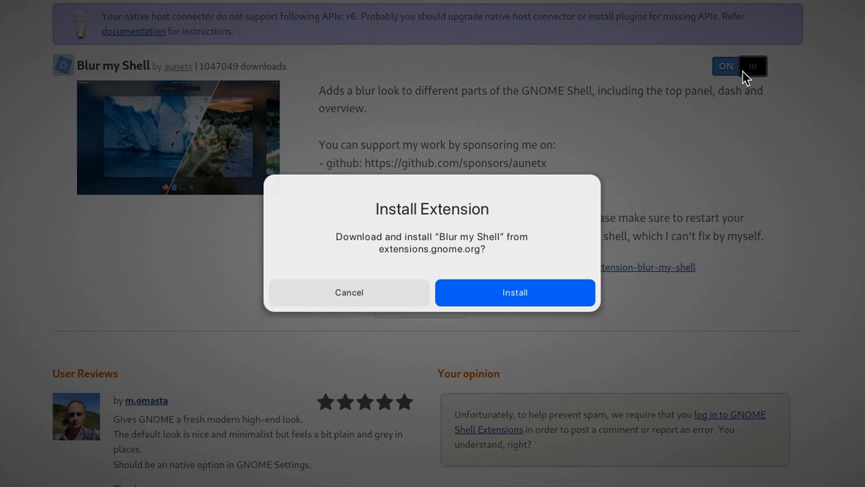
mouse_move(488, 297)
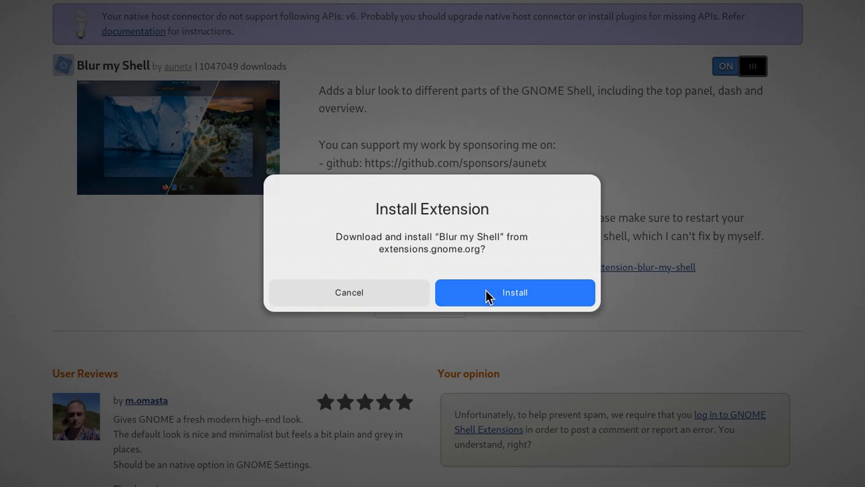
click(514, 292)
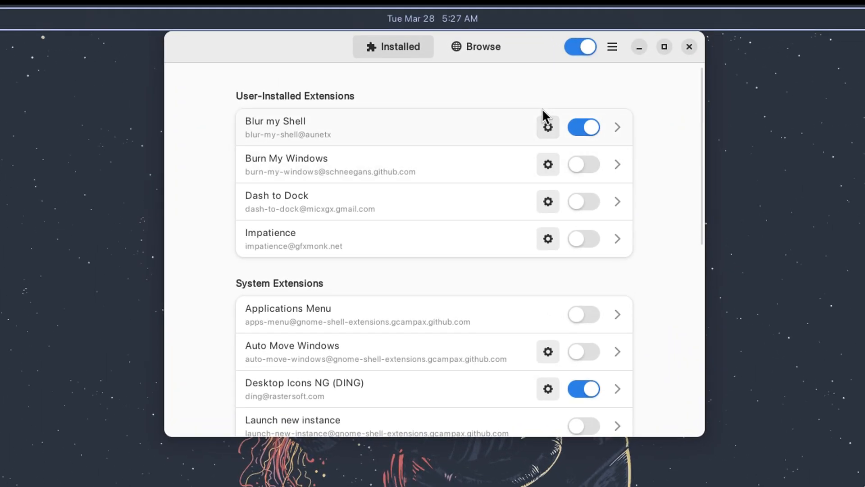
Step: Switch Blur my Shell off, then find Burn My Windows via a 'burn m' search and install it
click(583, 128)
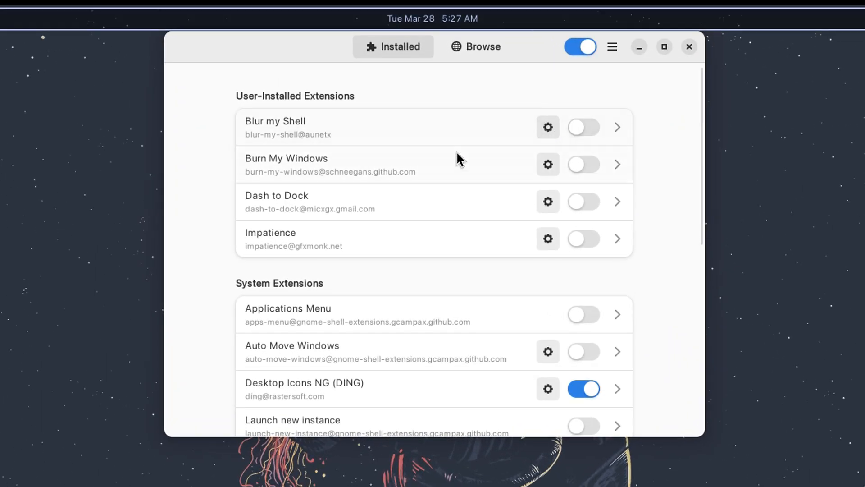
scroll(down, 3)
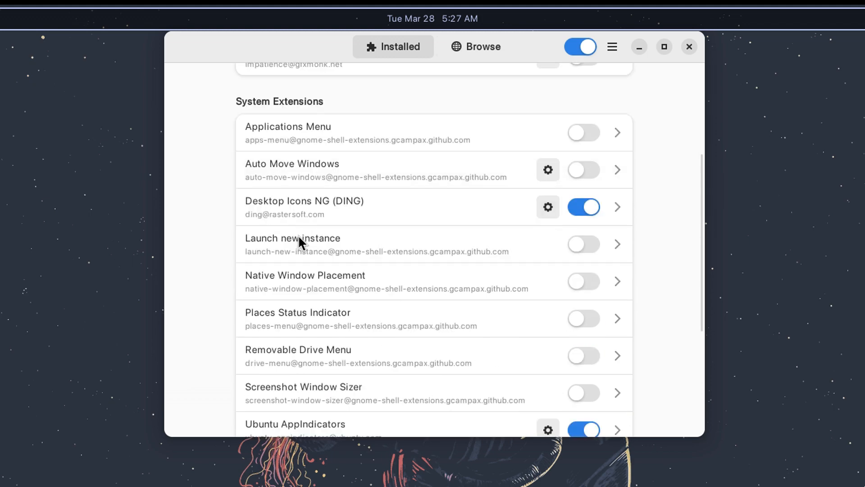
scroll(up, 3)
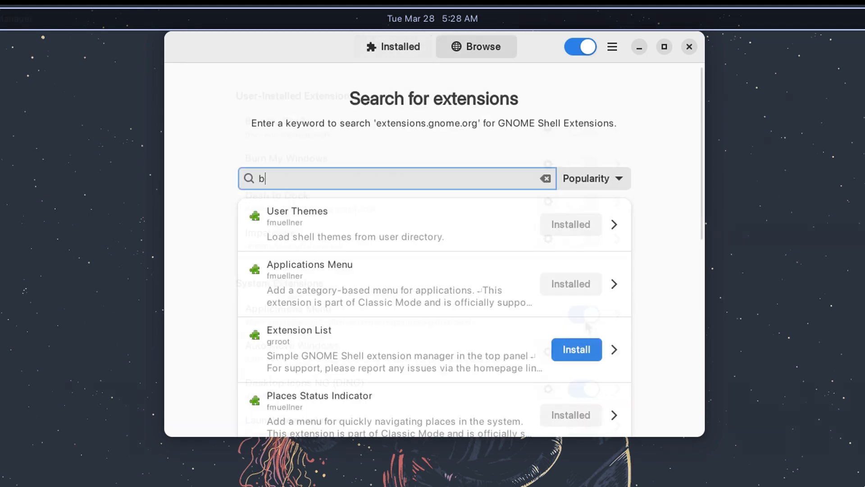
text(urn m)
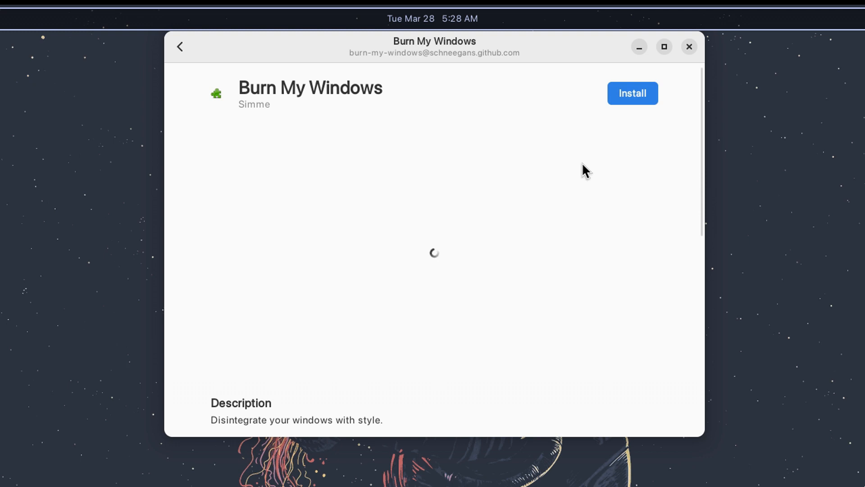
mouse_move(598, 145)
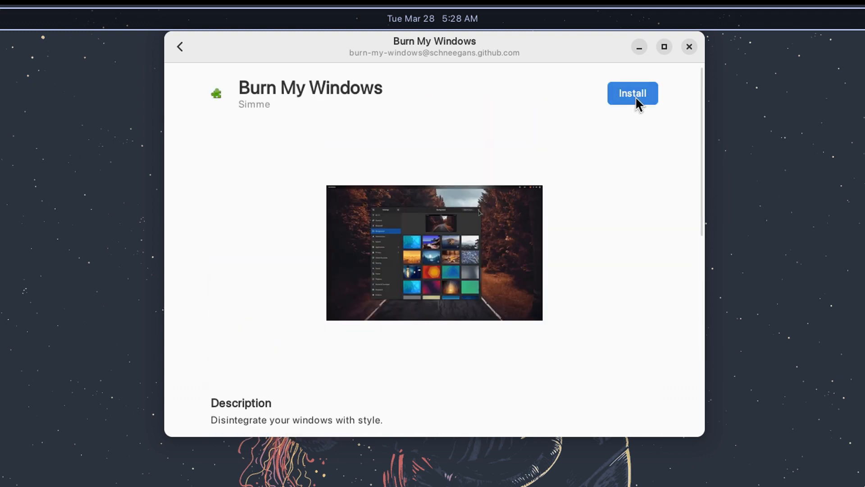
click(631, 93)
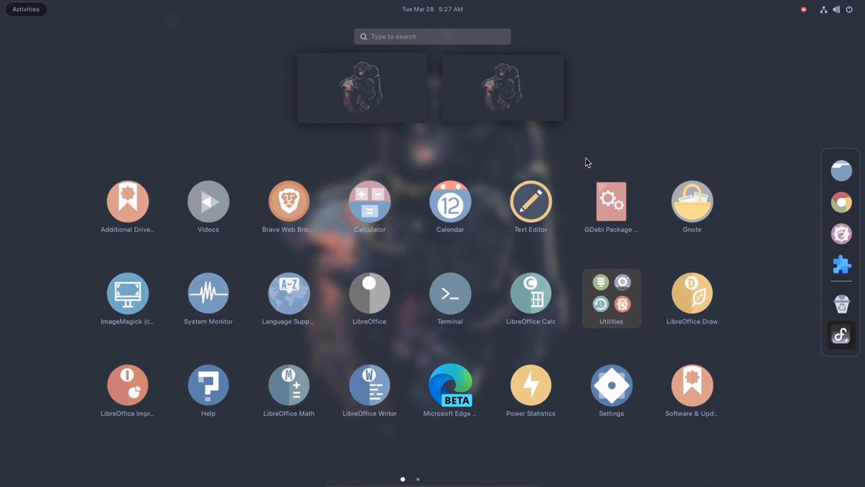
Step: Reopen Extension Manager from the 'extens' app search to see Burn My Windows listed
text(exte)
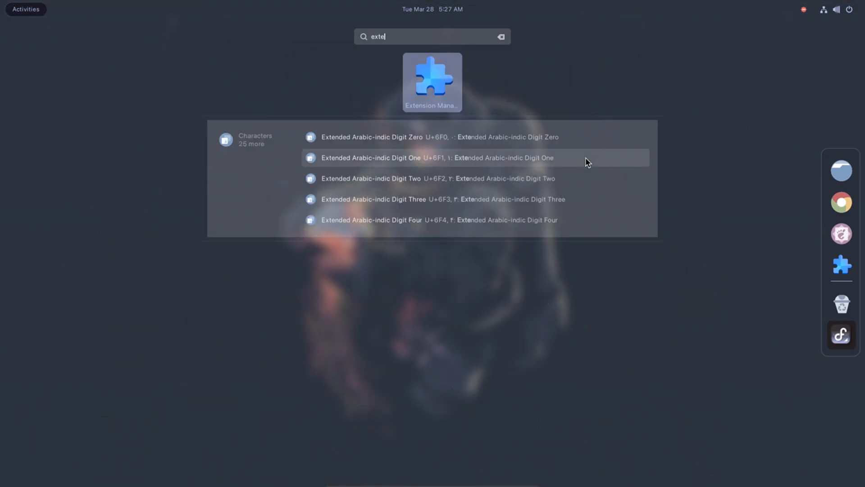
text(ns)
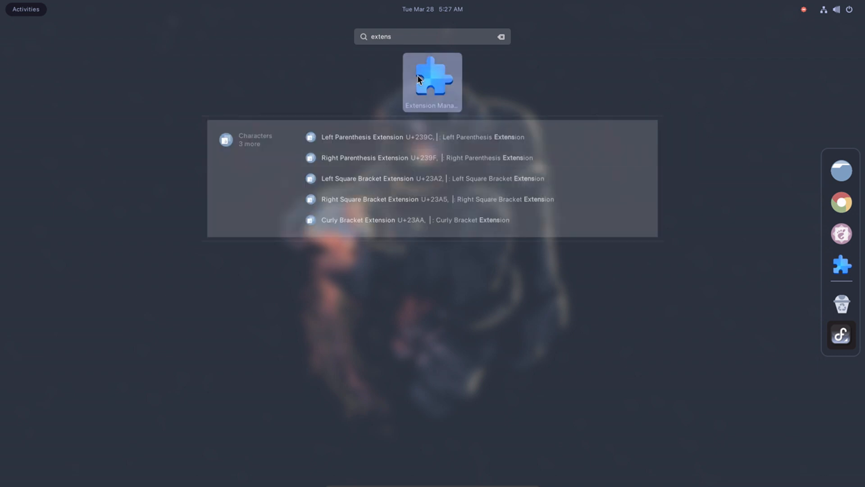
click(431, 82)
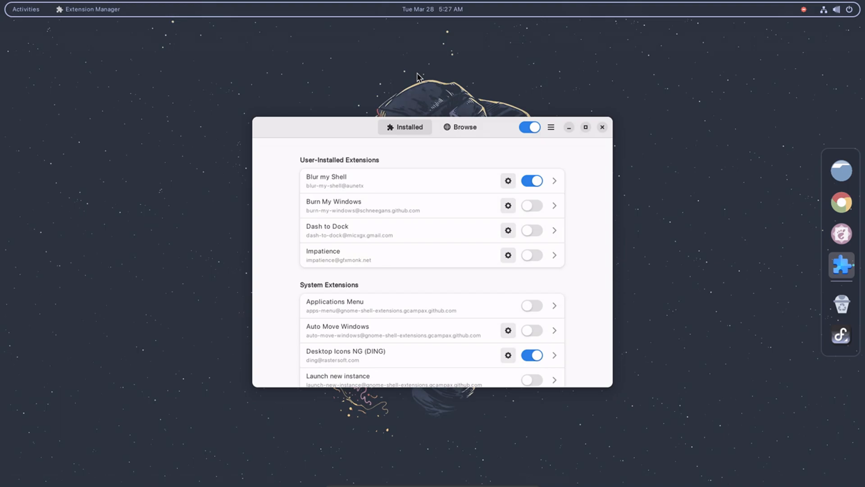
click(601, 127)
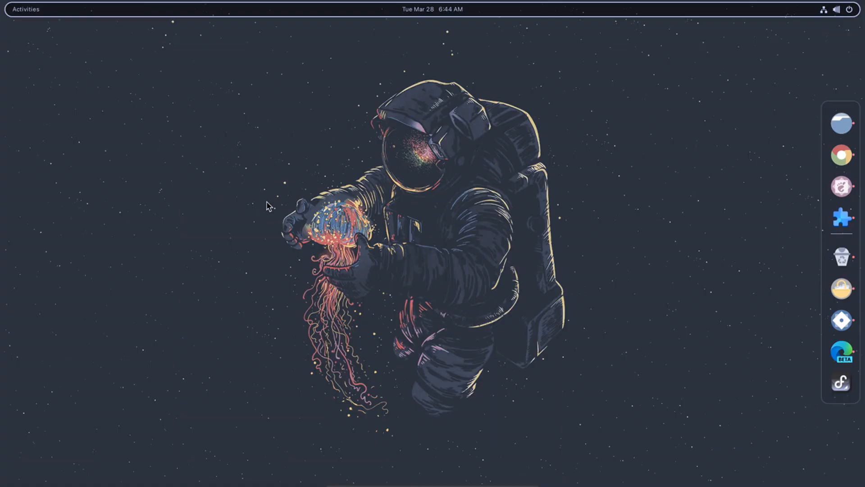
click(25, 9)
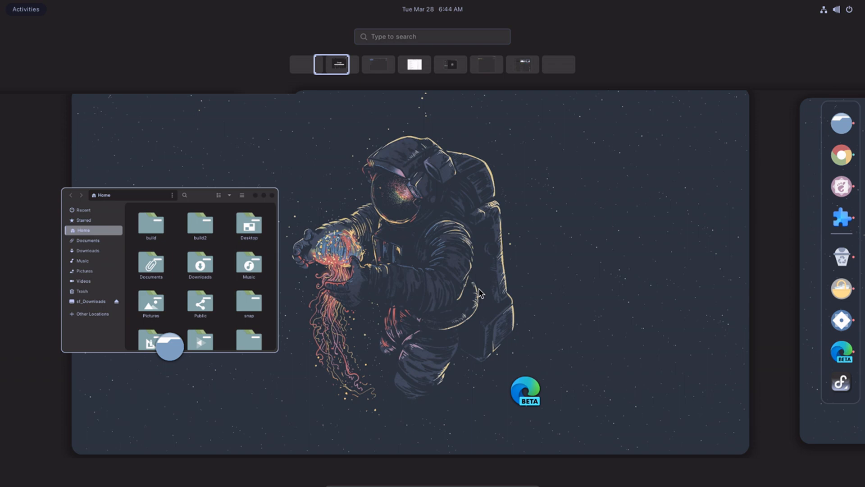
click(377, 64)
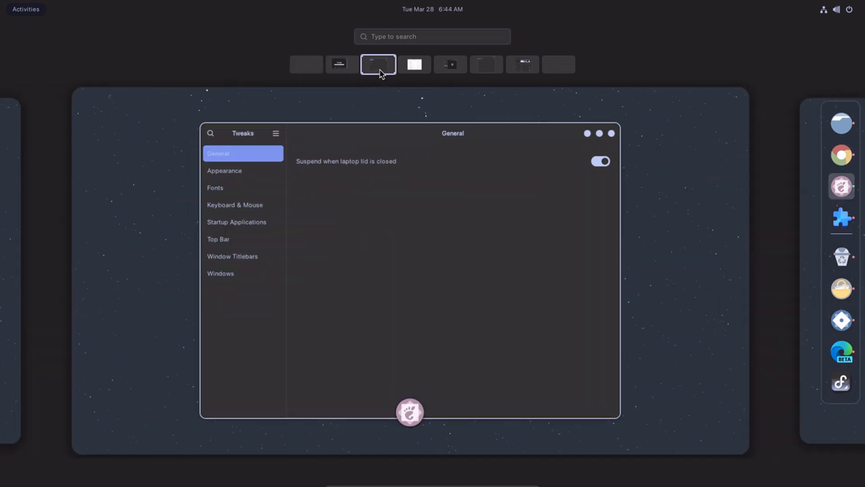
click(497, 64)
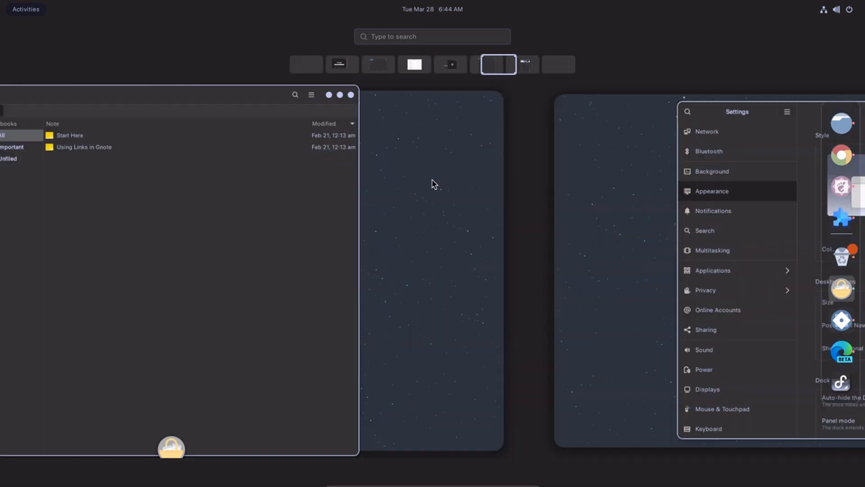
click(306, 64)
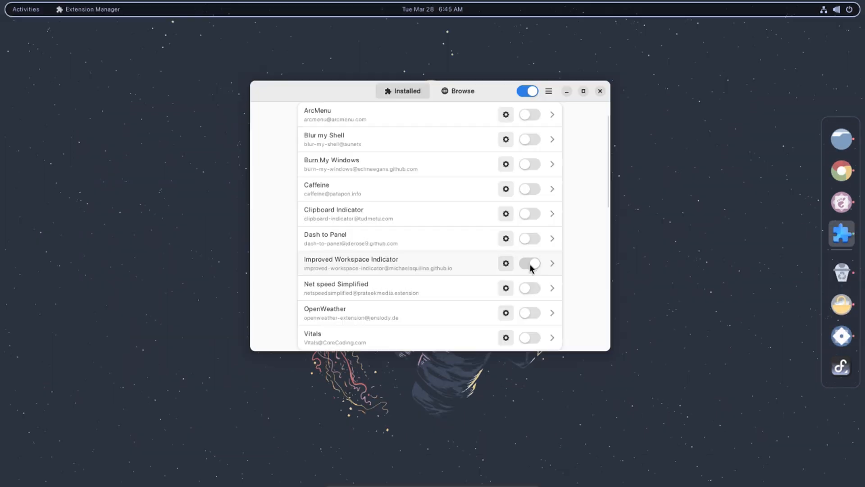
Step: Enable Improved Workspace Indicator and switch between numbered workspaces from the top bar
click(529, 263)
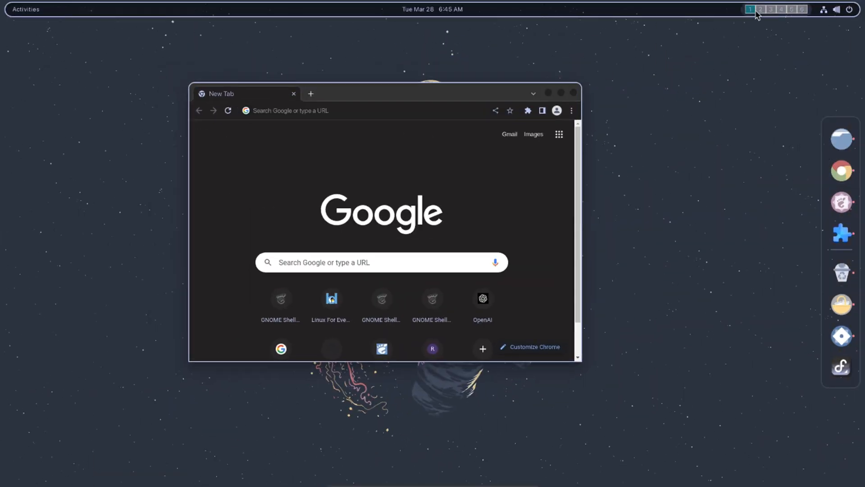
click(375, 110)
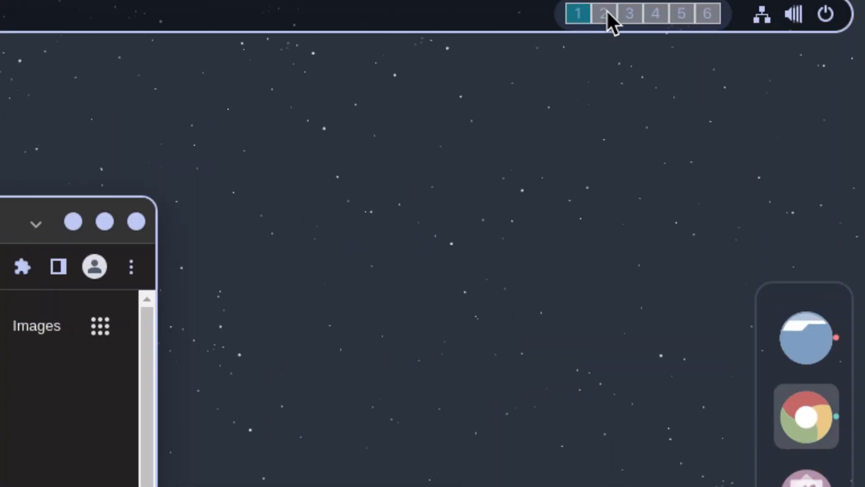
click(655, 13)
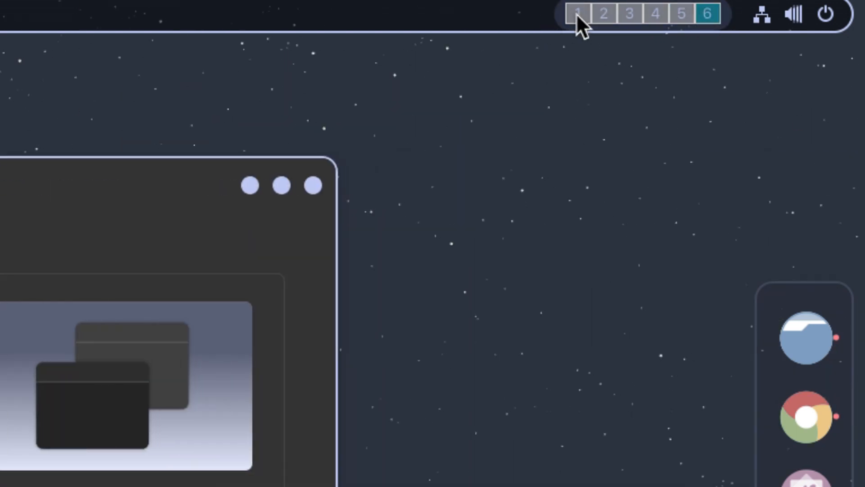
click(628, 12)
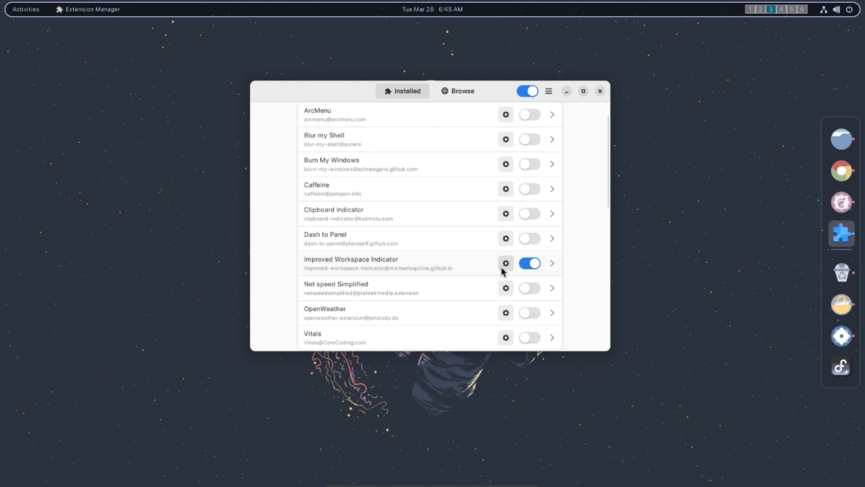
Step: Inspect the indicator's Panel Position choices in preferences, then raise the terminal and Trash windows
click(506, 262)
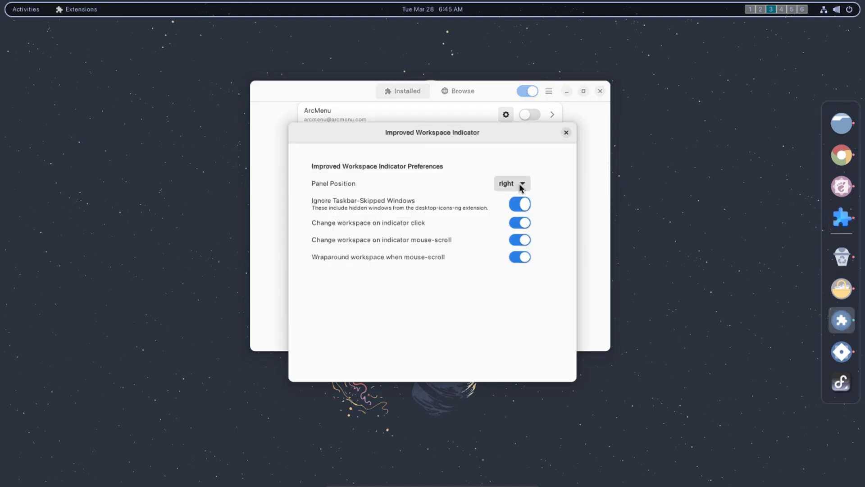
click(510, 183)
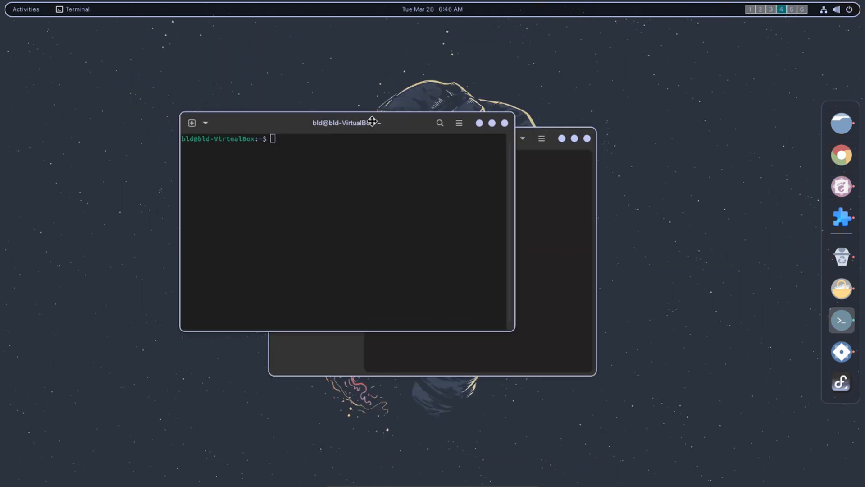
click(841, 257)
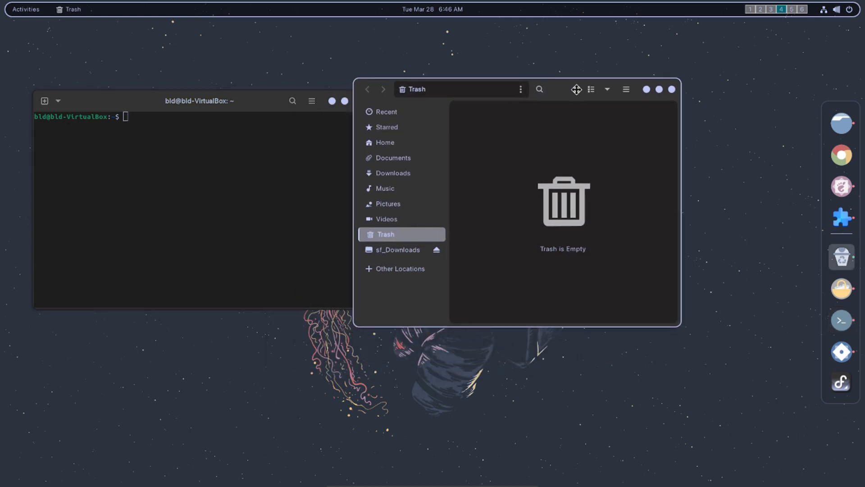
click(841, 219)
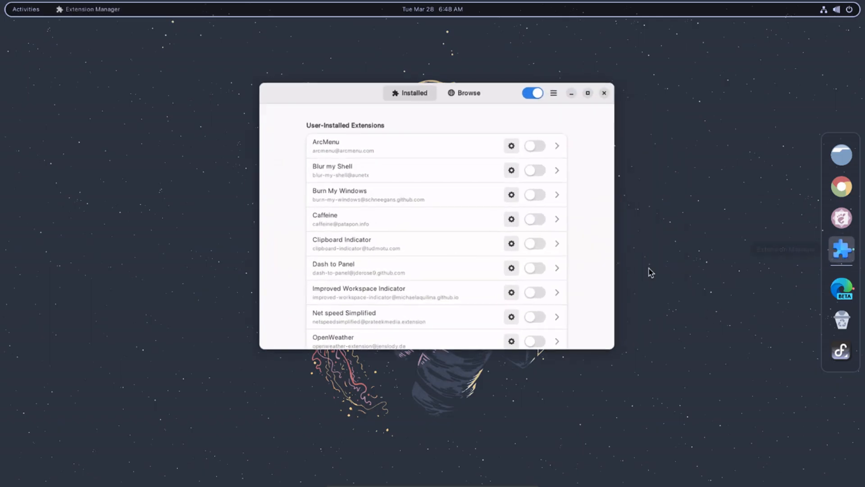
Step: Enable ArcMenu, adding its button to the top bar, and close Extension Manager
click(587, 93)
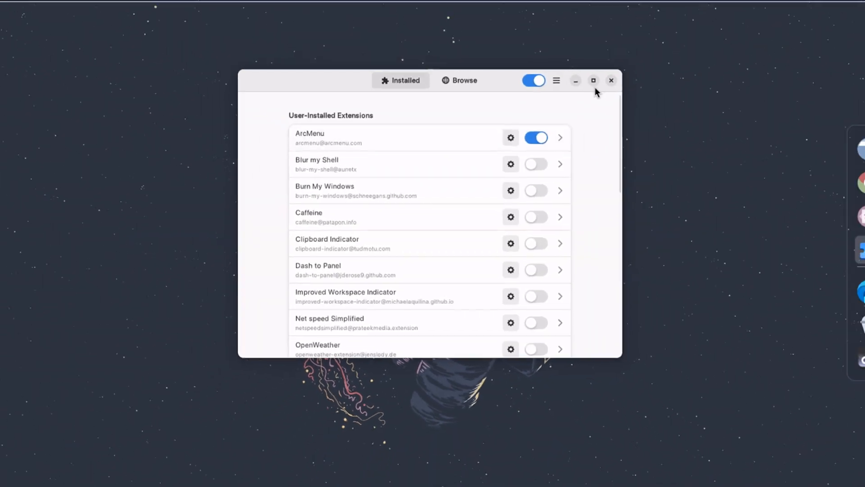
click(611, 80)
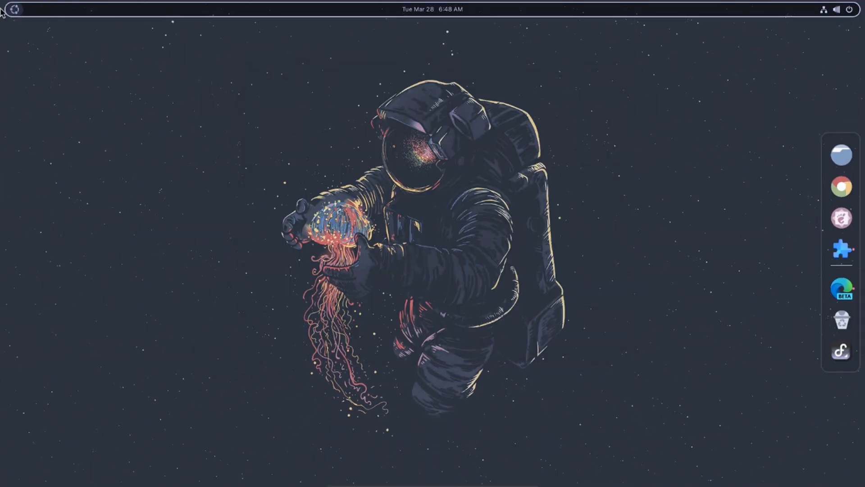
Step: Try the ArcMenu application menu, searching for 'google' and 'power', then dismiss it
click(14, 9)
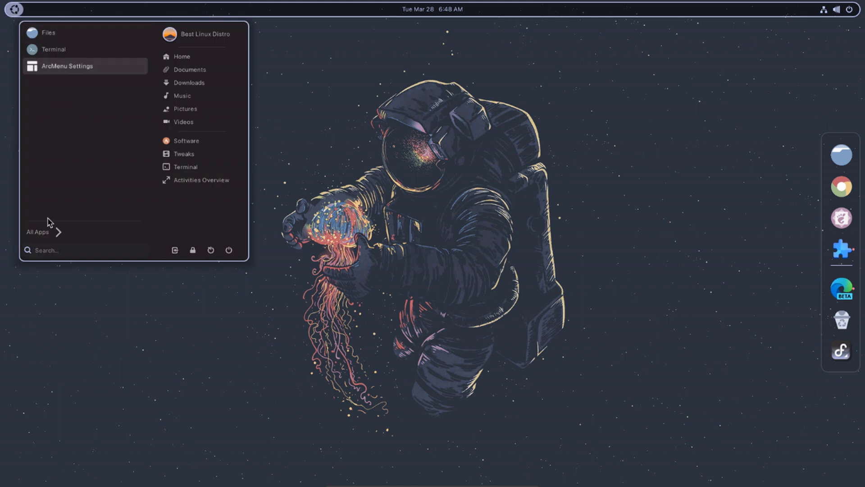
mouse_move(211, 250)
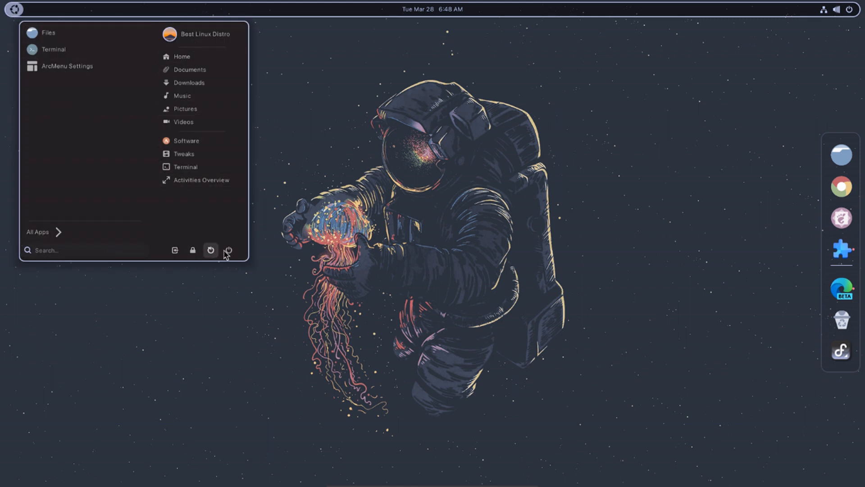
click(13, 9)
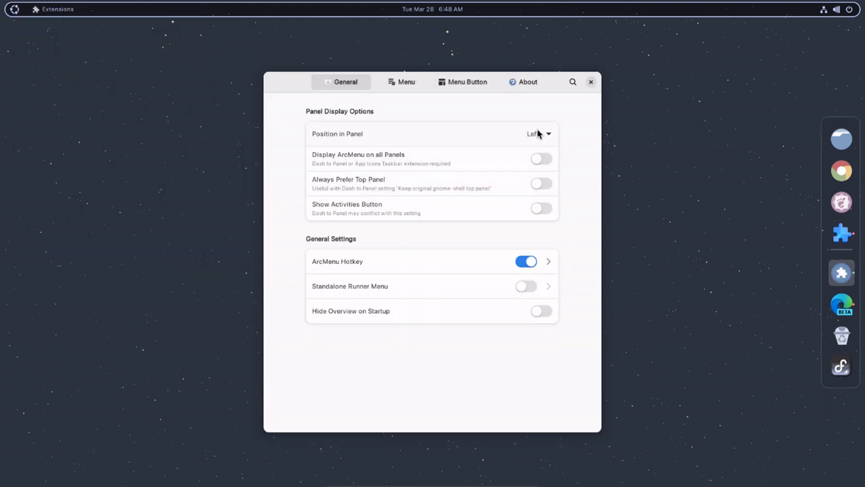
mouse_move(351, 108)
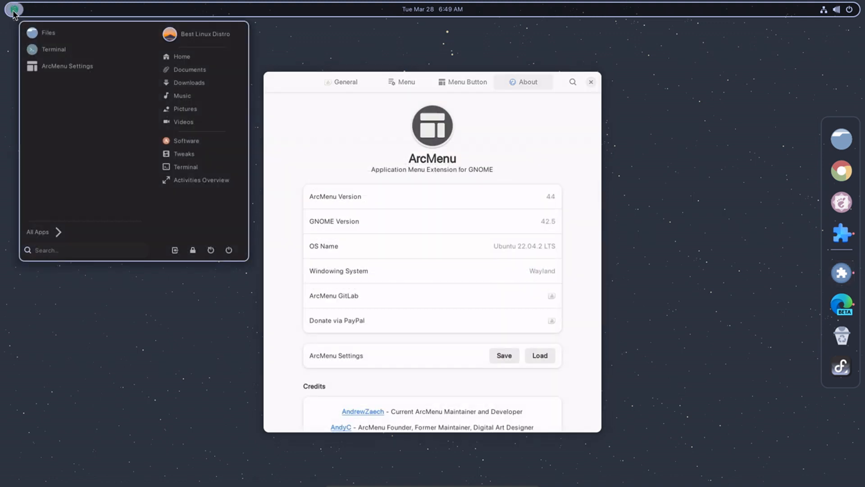
text(google)
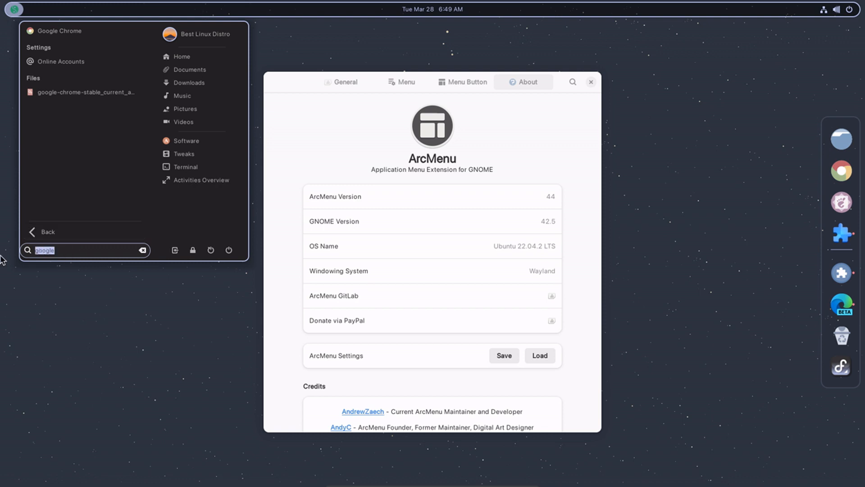
text(power)
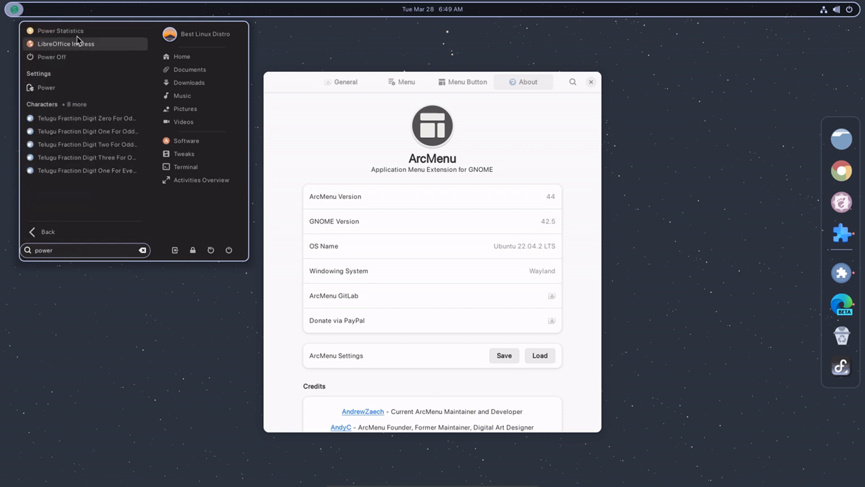
mouse_move(78, 259)
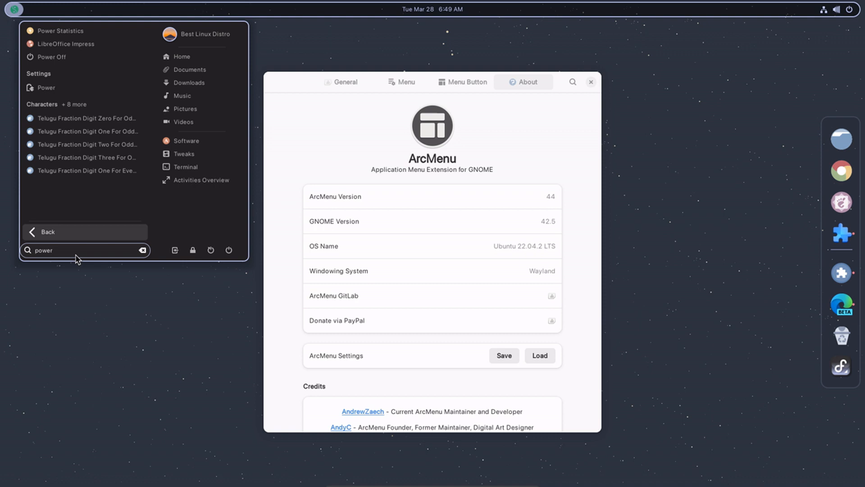
click(174, 249)
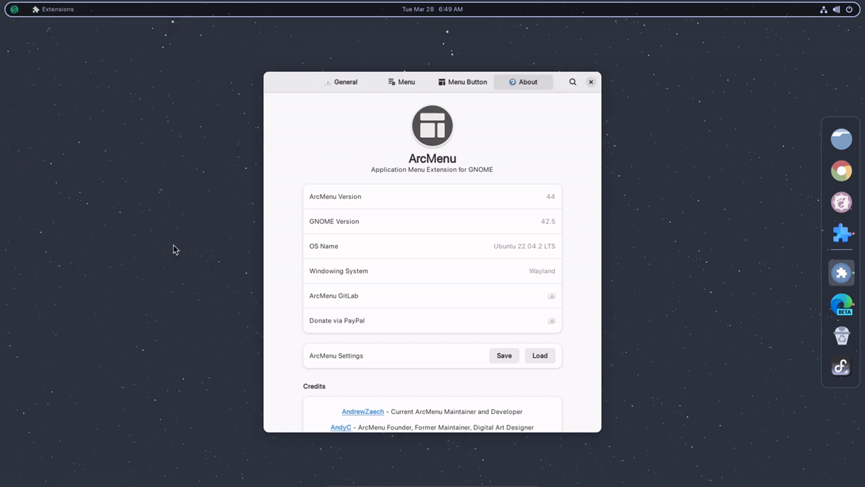
Step: Browse ArcMenu's General and Menu settings, viewing the Menu Theme options, then leave them
click(346, 82)
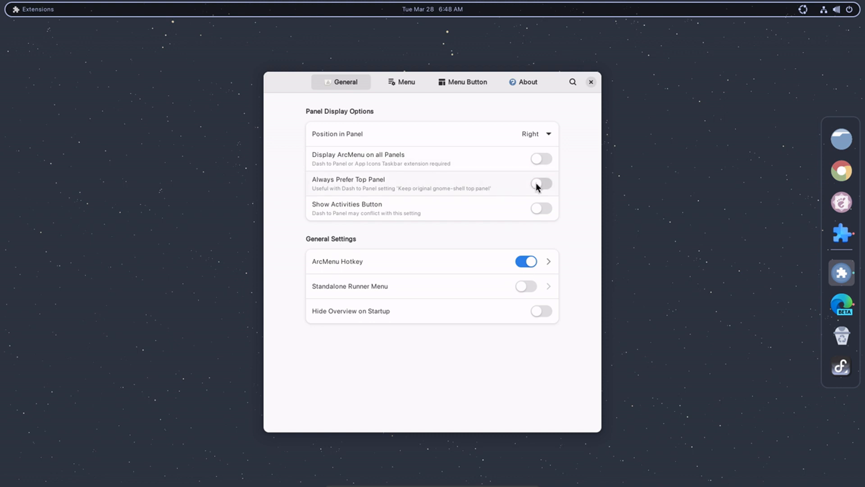
mouse_move(464, 164)
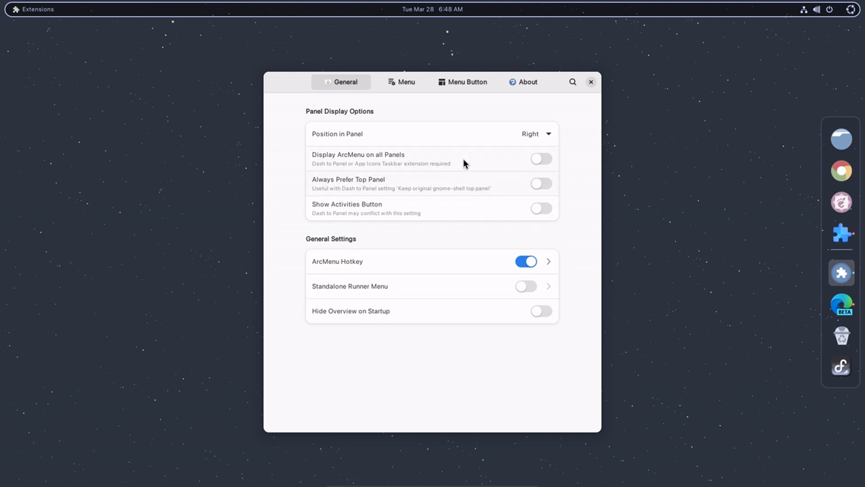
mouse_move(458, 310)
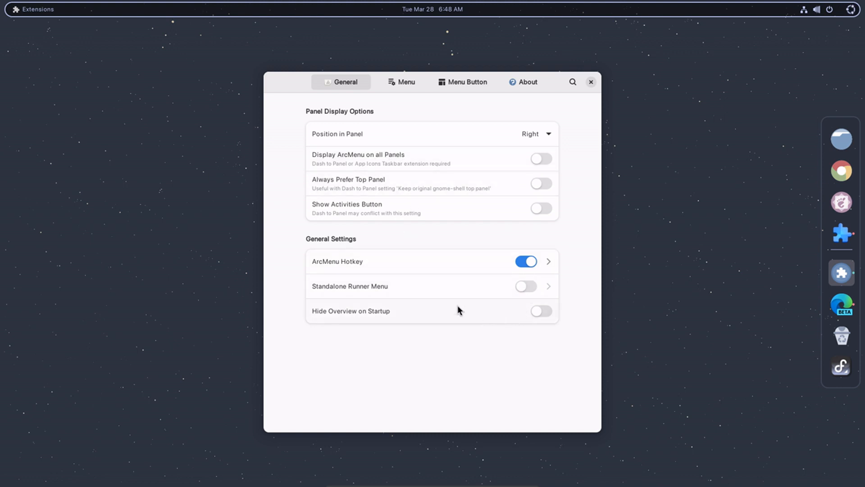
click(405, 82)
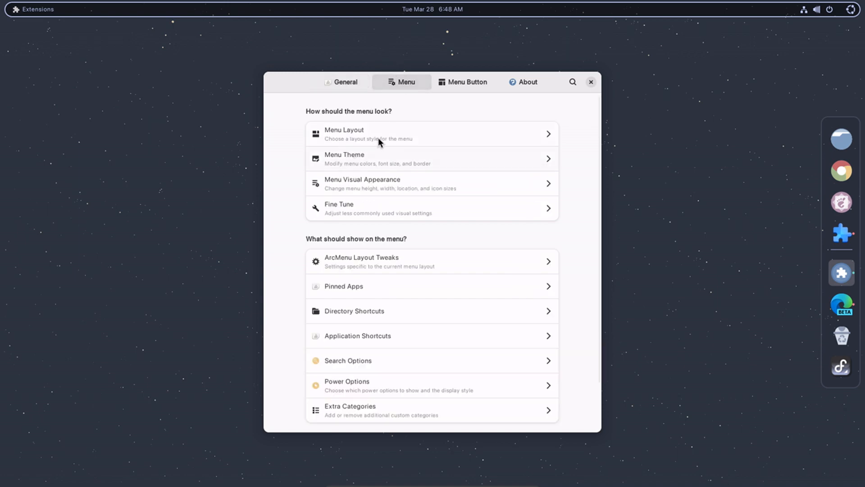
click(431, 158)
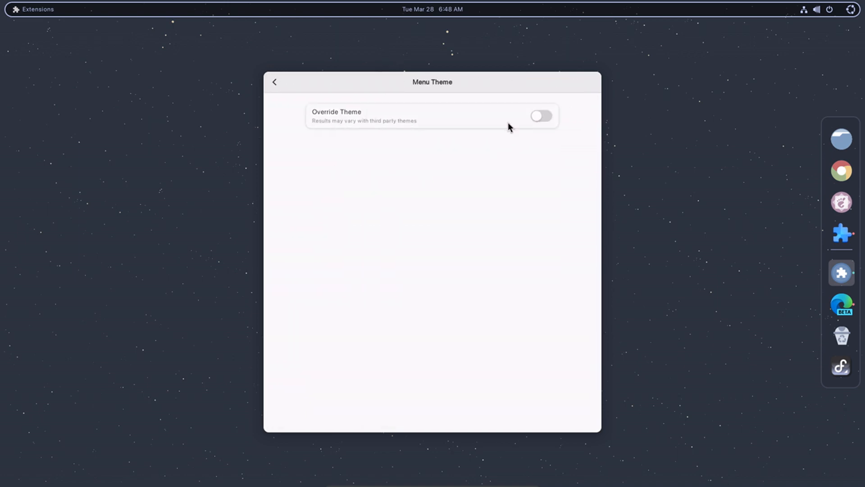
click(274, 82)
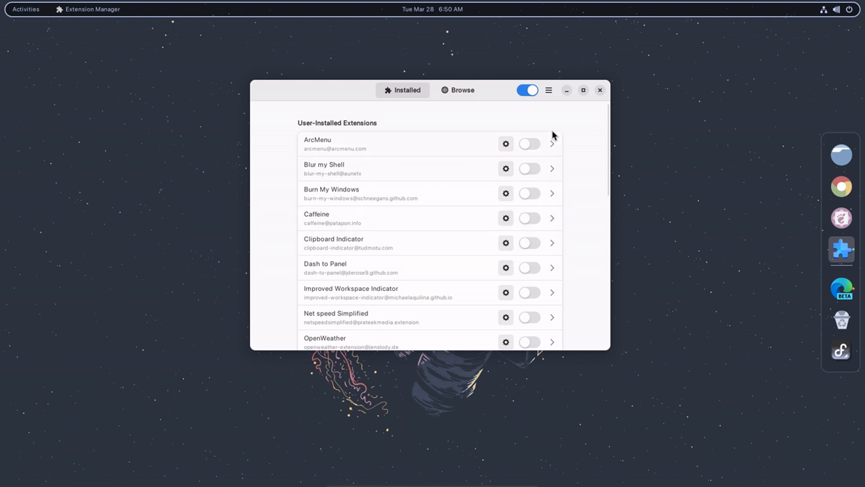
mouse_move(277, 256)
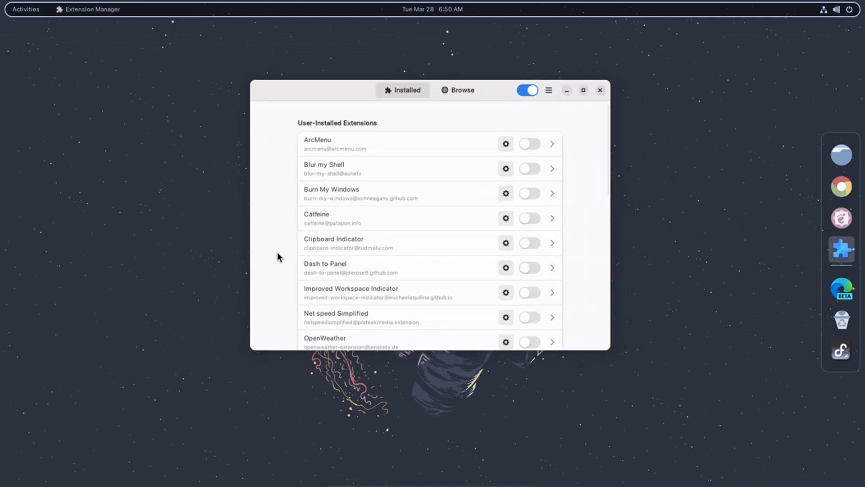
Step: Enable Caffeine and activate it from the top bar to disable auto suspend
click(552, 218)
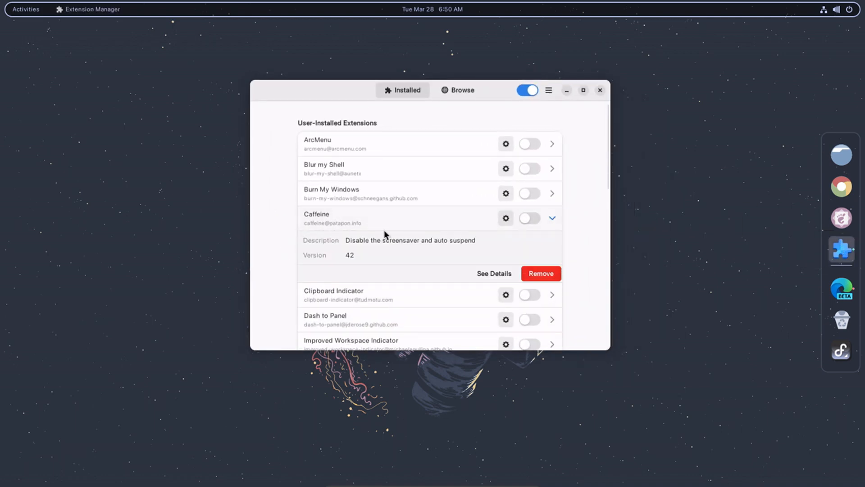
click(529, 217)
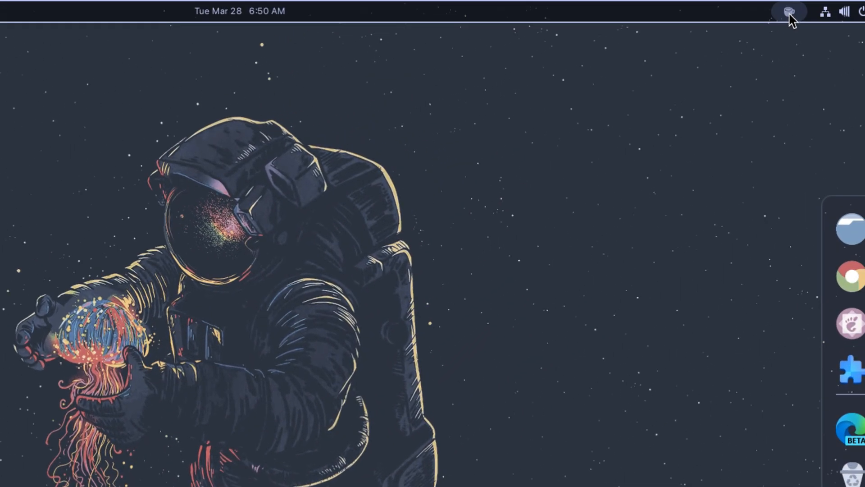
click(788, 11)
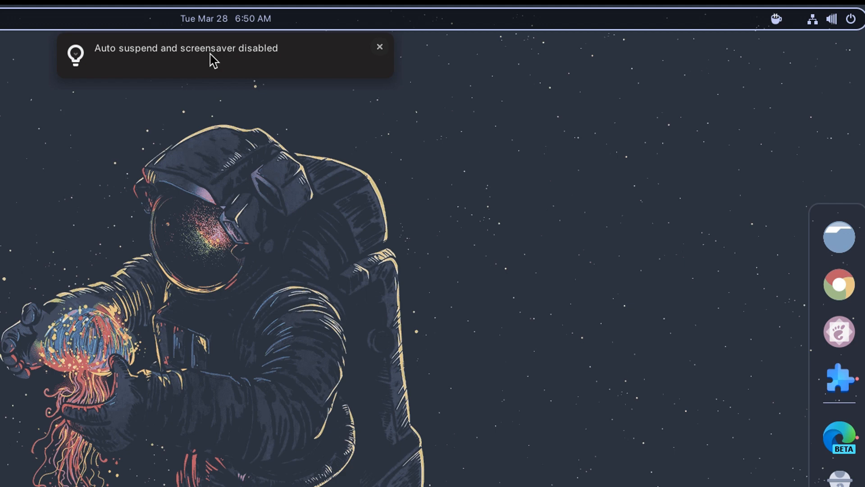
mouse_move(402, 65)
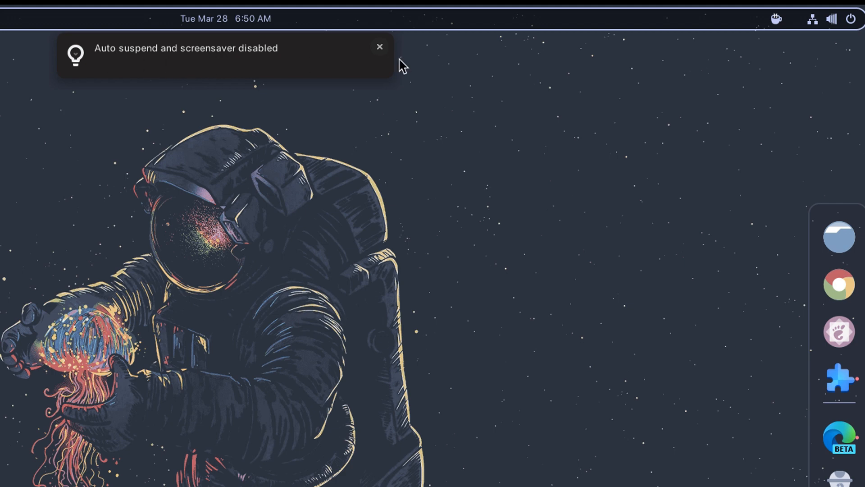
Step: Toggle Caffeine off and on again from the top bar and dismiss its notification
click(775, 18)
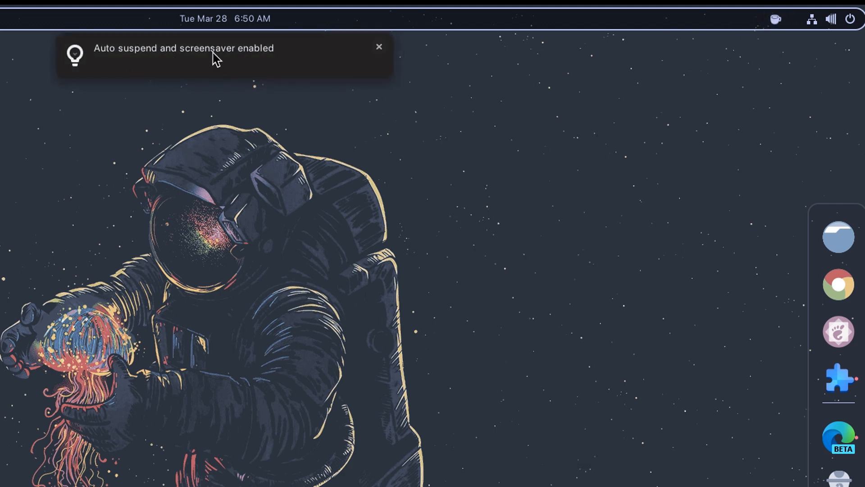
click(775, 18)
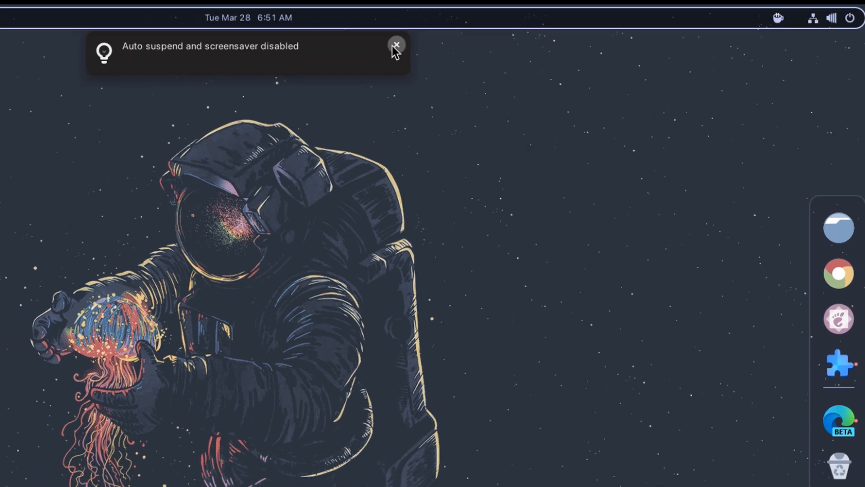
click(839, 367)
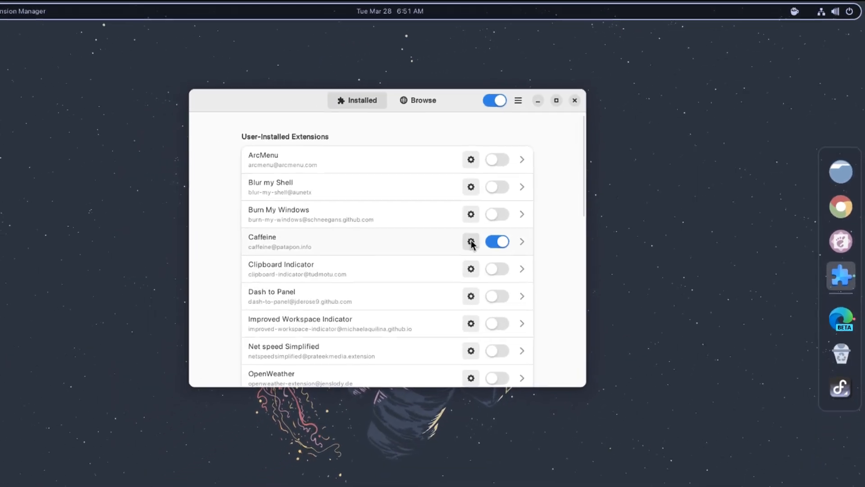
Step: In Caffeine's preferences, go to the Apps list and start adding a trigger app
click(470, 242)
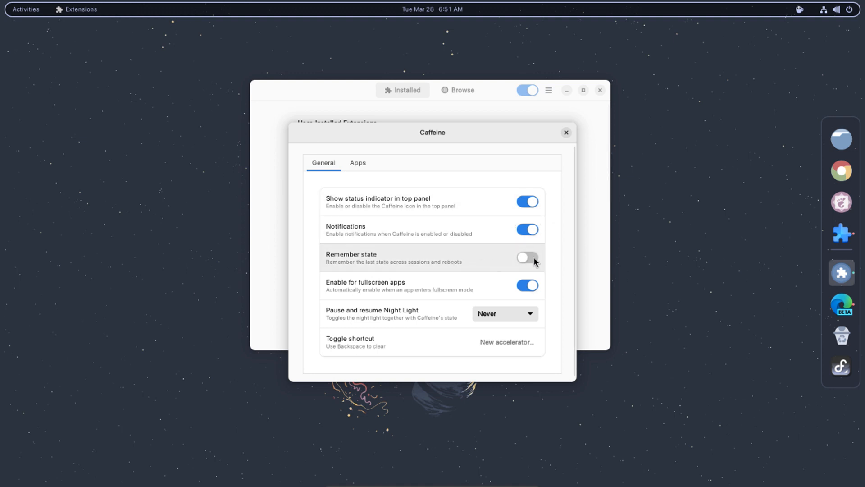
click(504, 313)
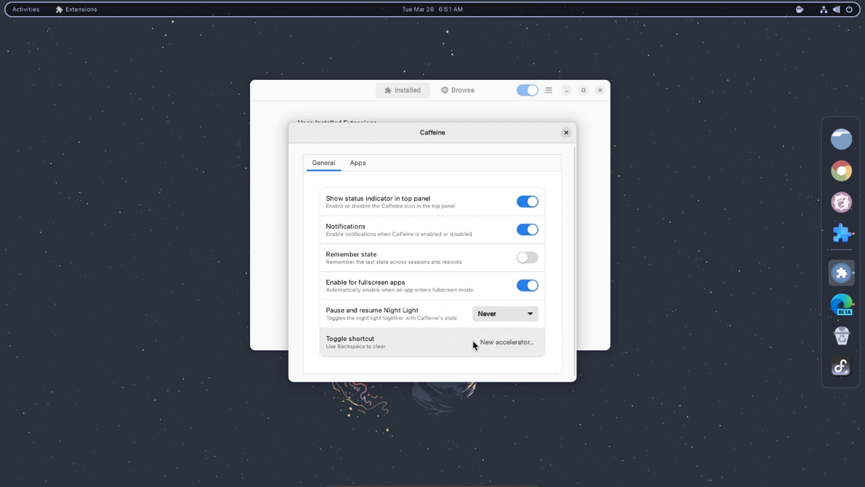
click(358, 162)
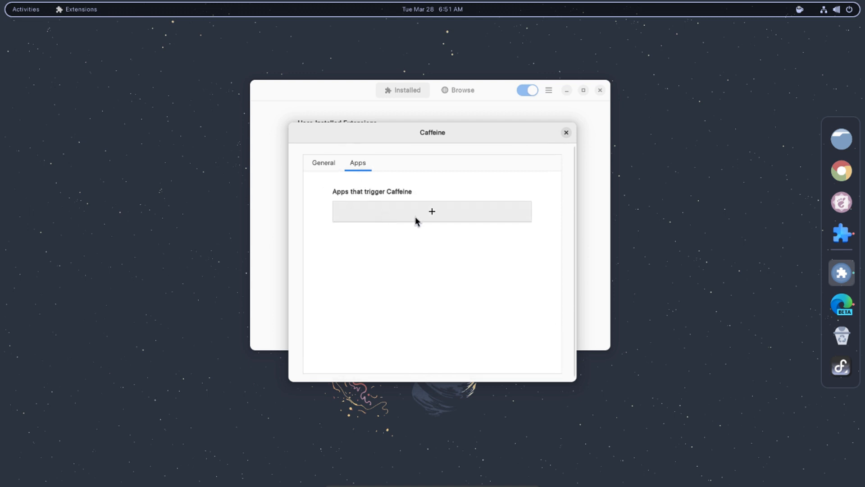
click(432, 211)
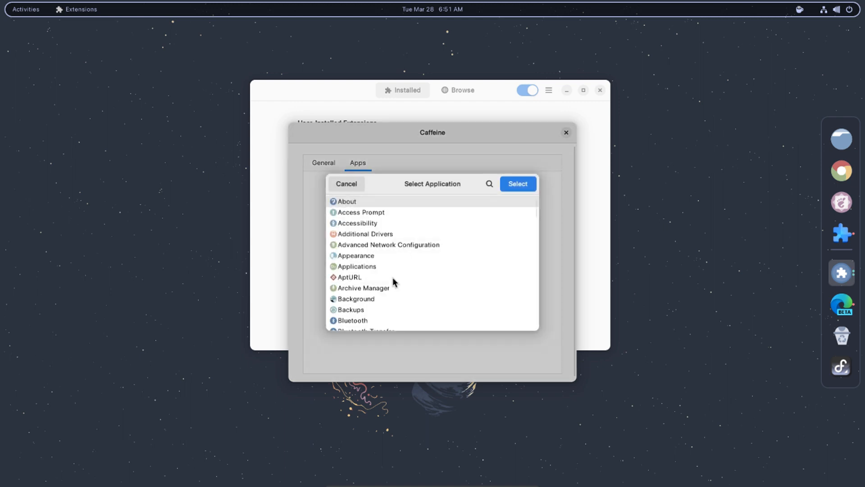
Step: Add Google Chrome as an app that triggers Caffeine and close the preferences
scroll(down, 3)
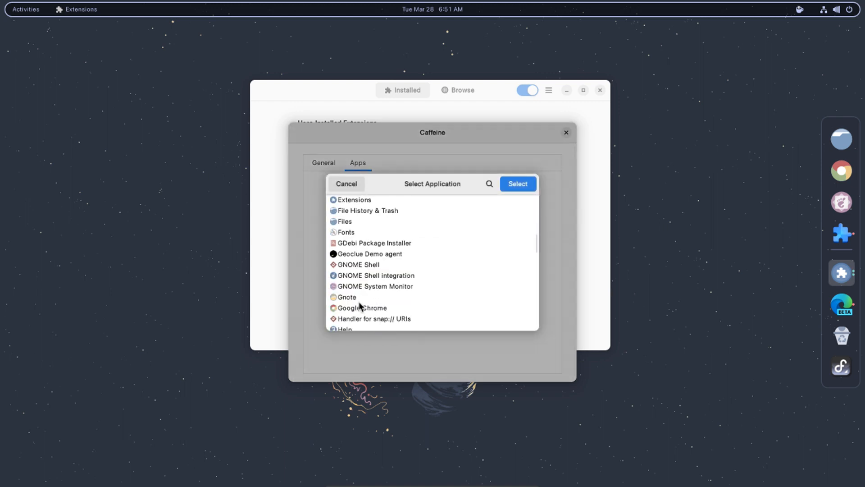
scroll(down, 3)
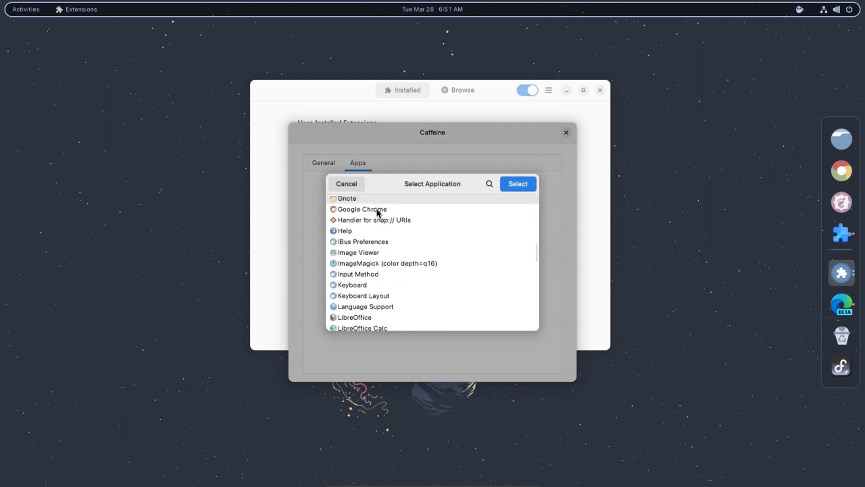
click(516, 184)
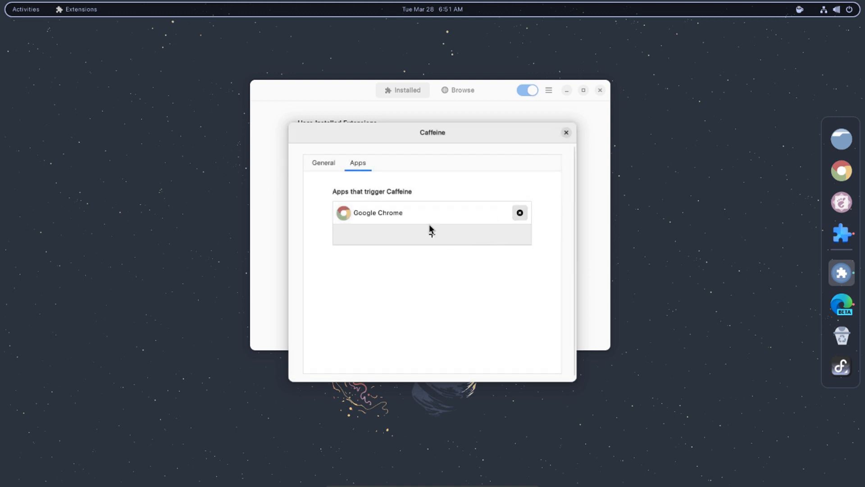
click(324, 163)
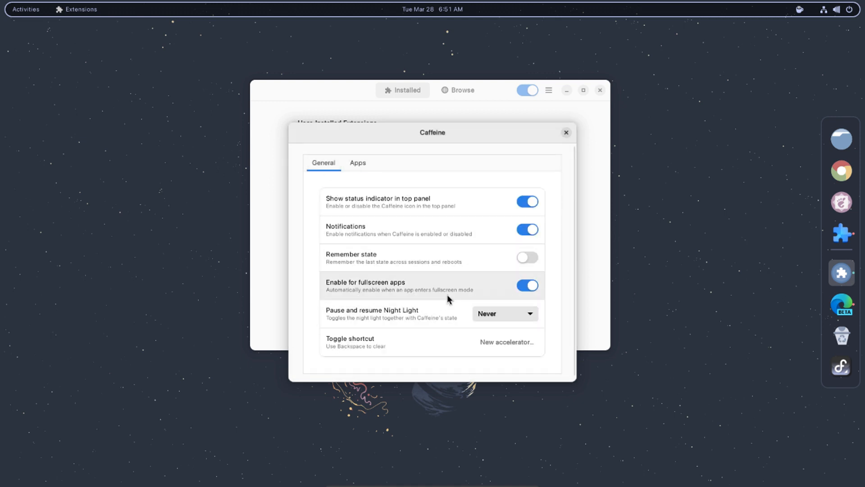
mouse_move(526, 258)
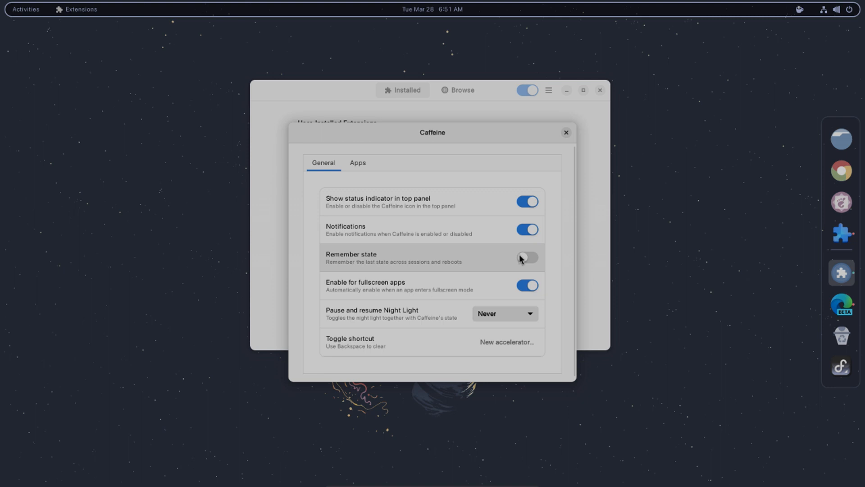
click(564, 132)
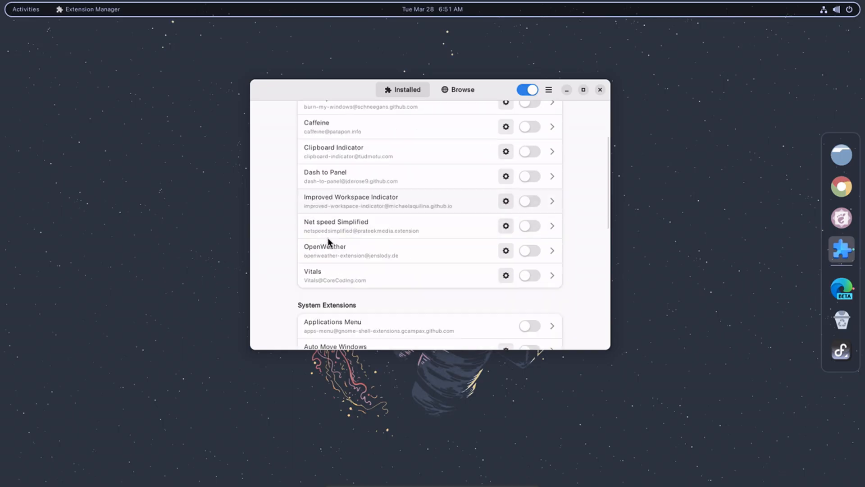
Step: Expand OpenWeather's details and scroll through its preferences
click(551, 251)
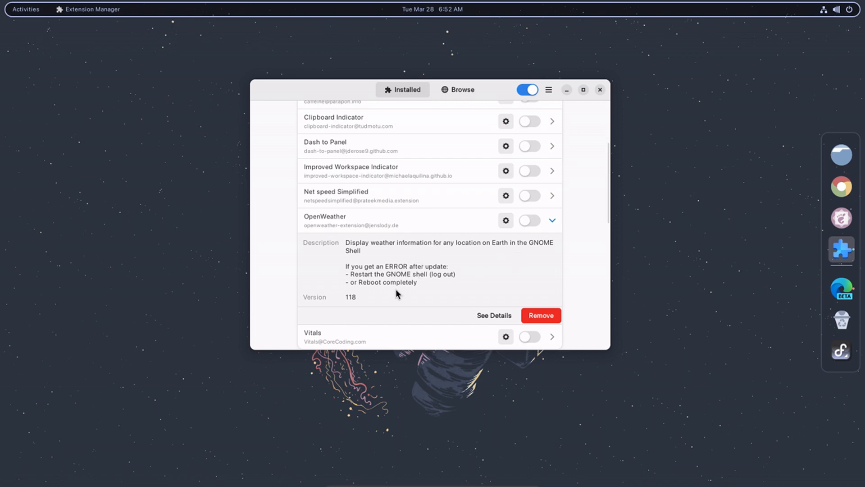
mouse_move(509, 263)
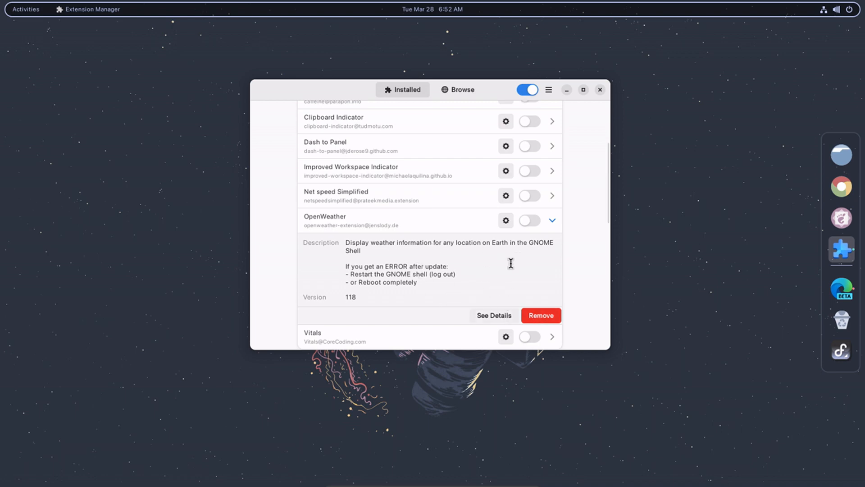
click(505, 220)
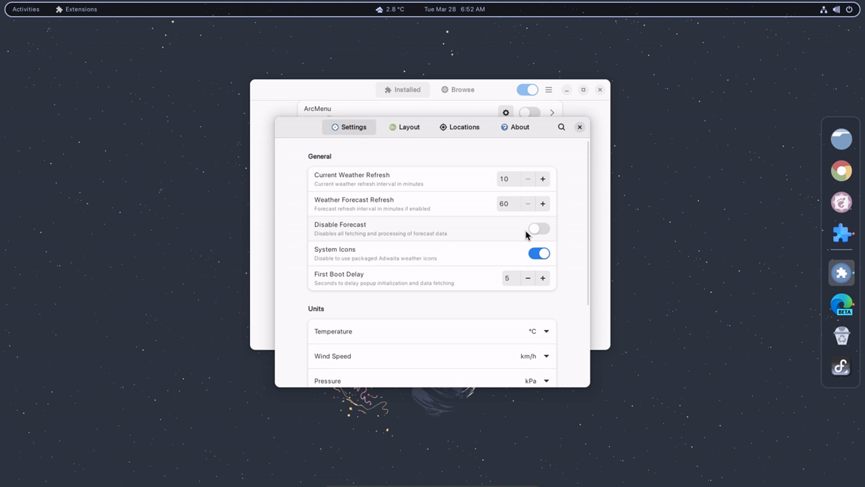
scroll(down, 3)
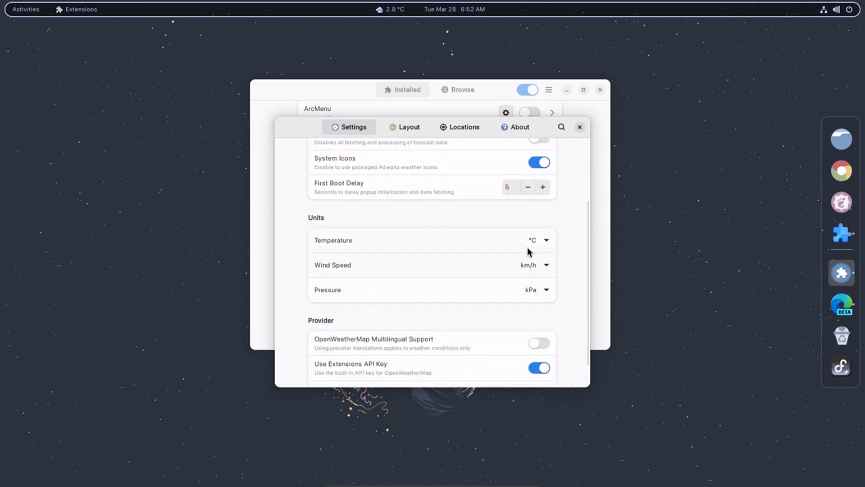
mouse_move(439, 277)
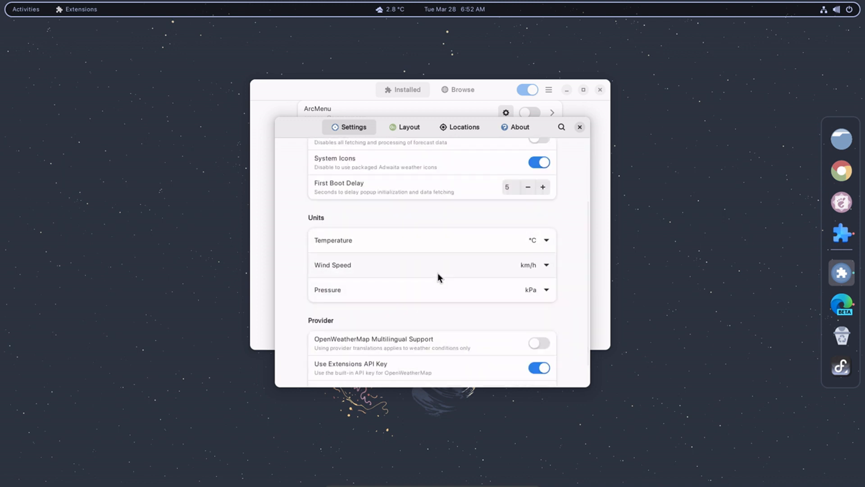
scroll(up, 3)
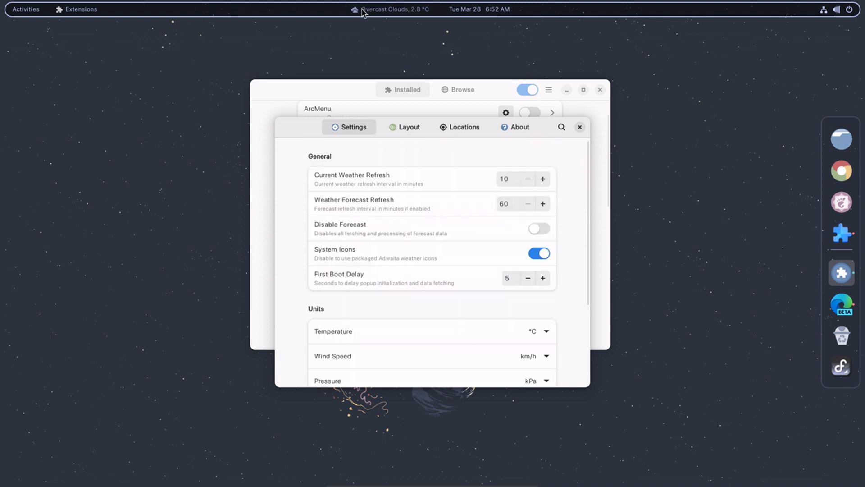
Step: View the OpenWeather top-bar popup with the 2 Day Forecast expanded, then dismiss it
click(390, 9)
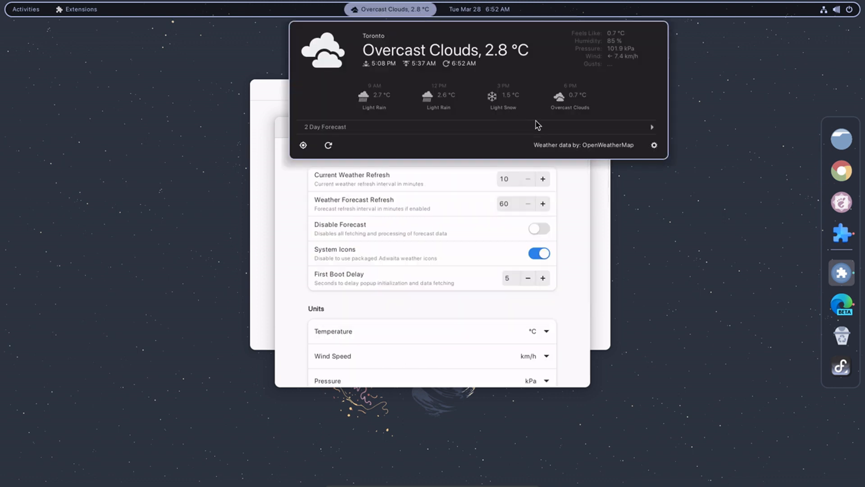
click(323, 128)
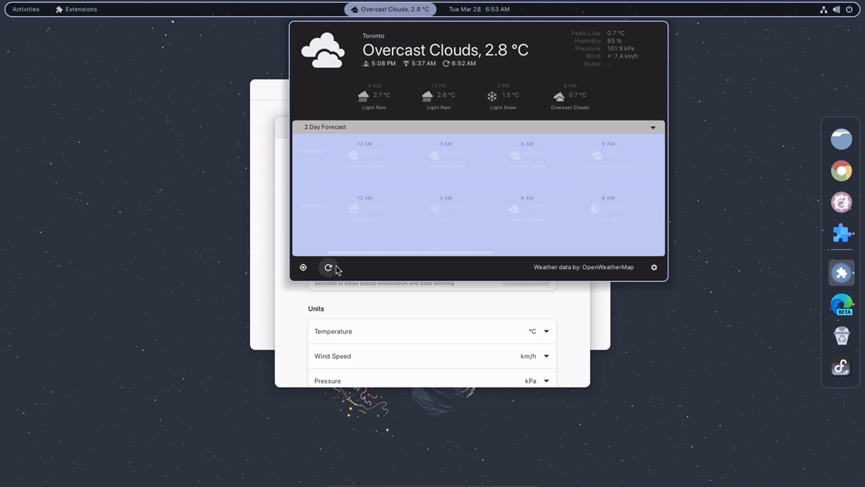
mouse_move(527, 163)
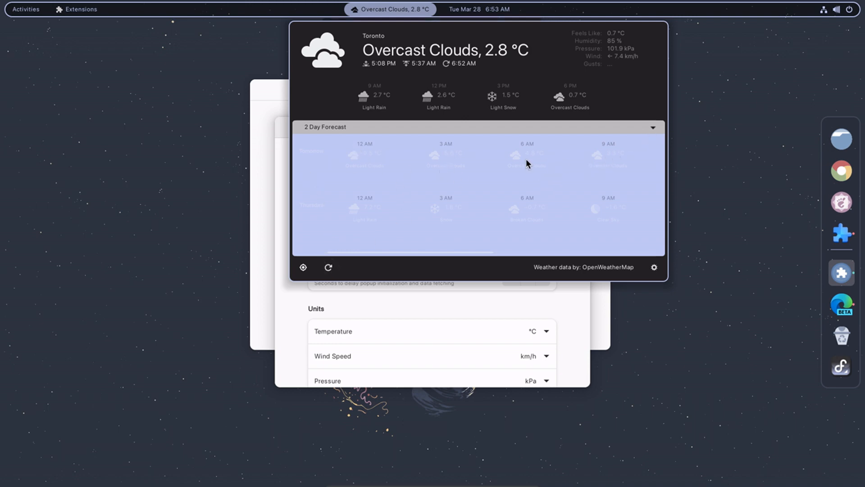
click(652, 127)
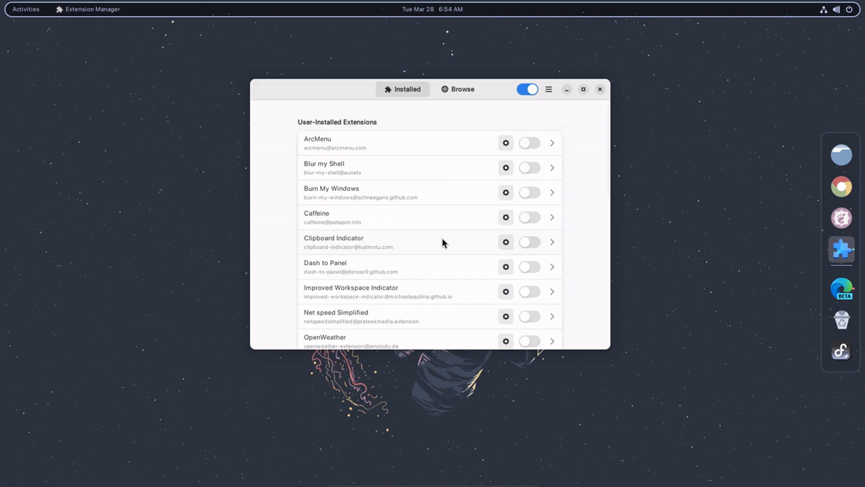
Step: Toggle Blur my Shell on and off and bring up its preferences
click(551, 167)
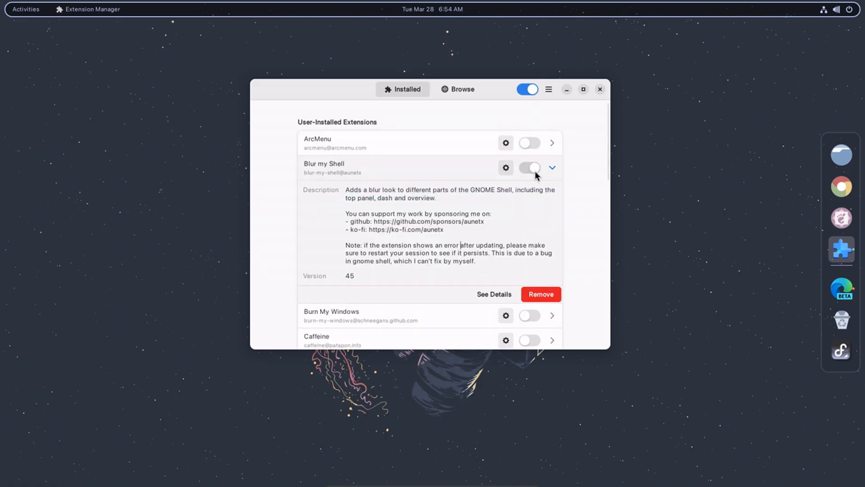
click(529, 167)
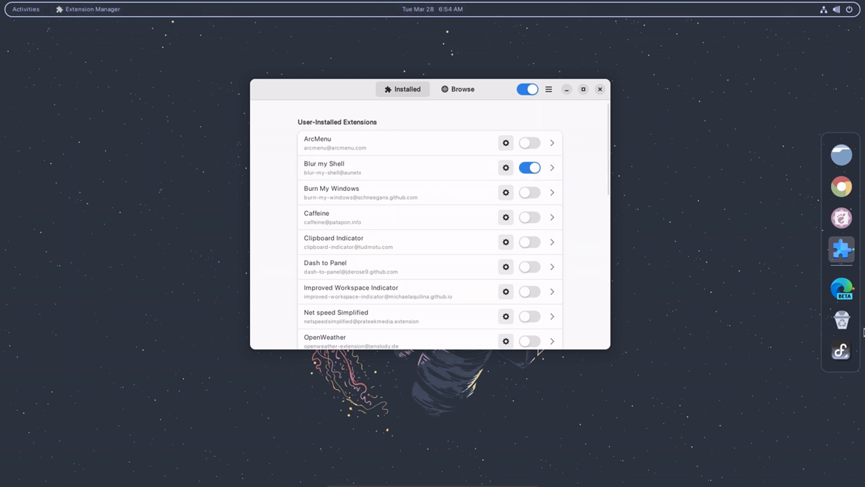
click(528, 168)
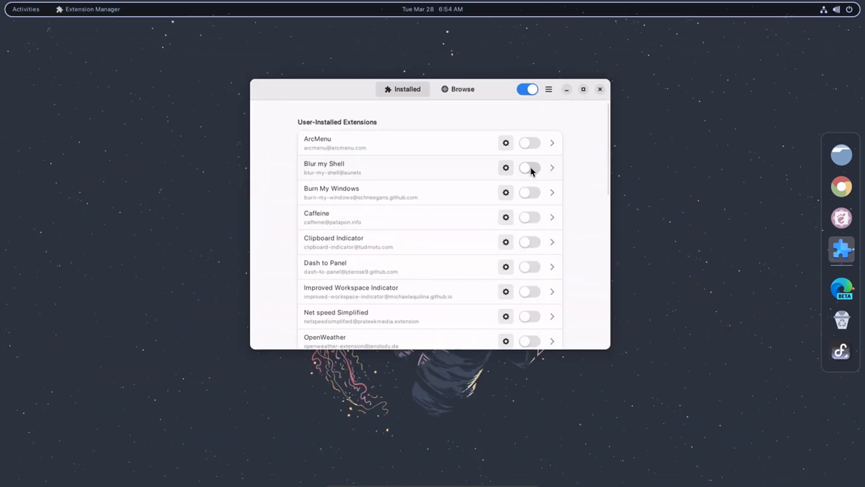
click(25, 9)
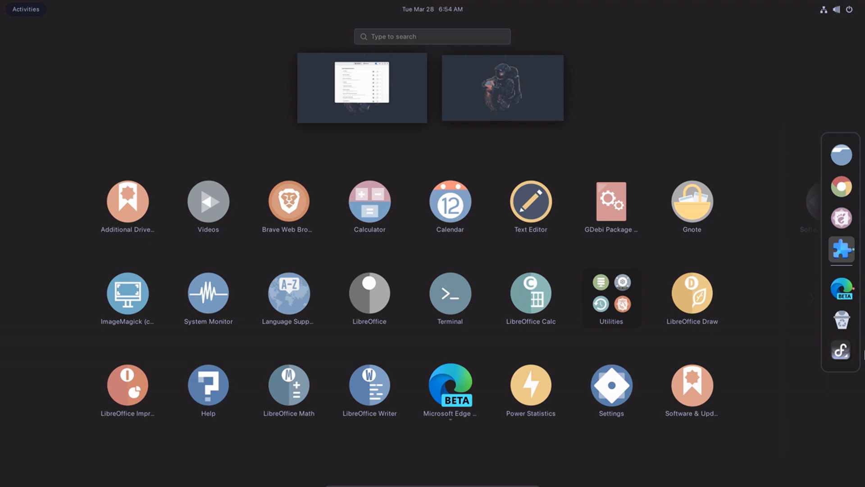
click(841, 249)
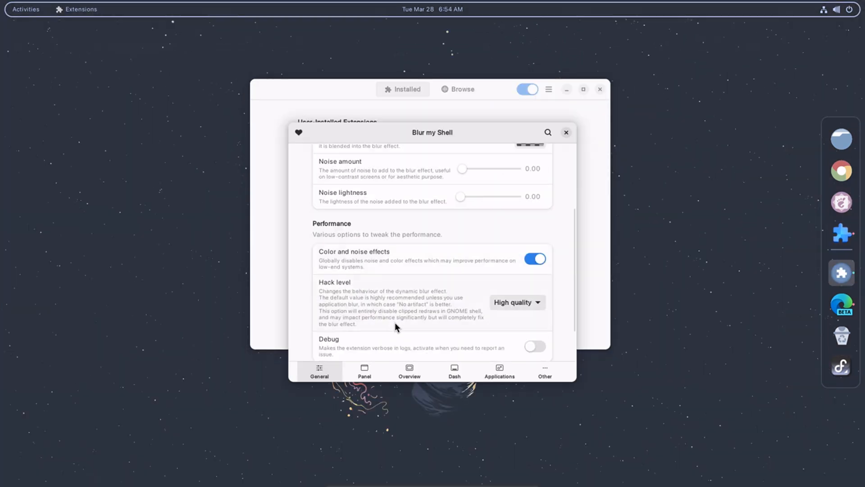
Step: Lower the general blur Sigma to 12, check the Panel blur page and close the preferences
scroll(up, 3)
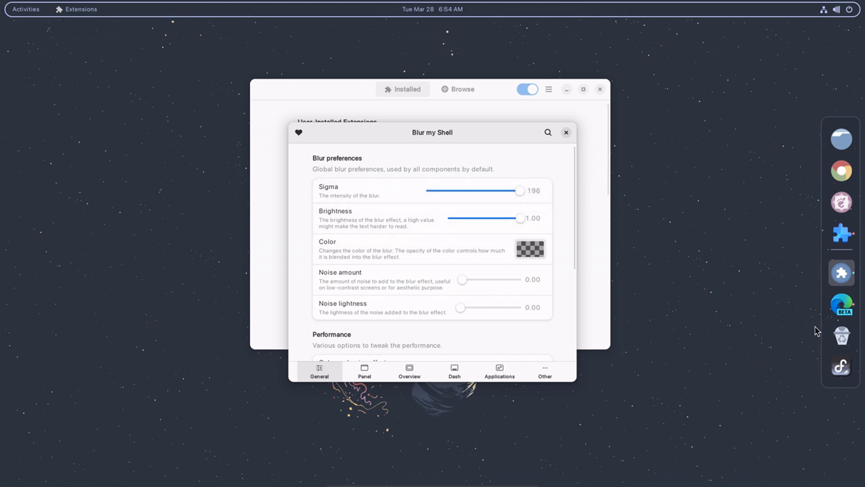
mouse_move(487, 184)
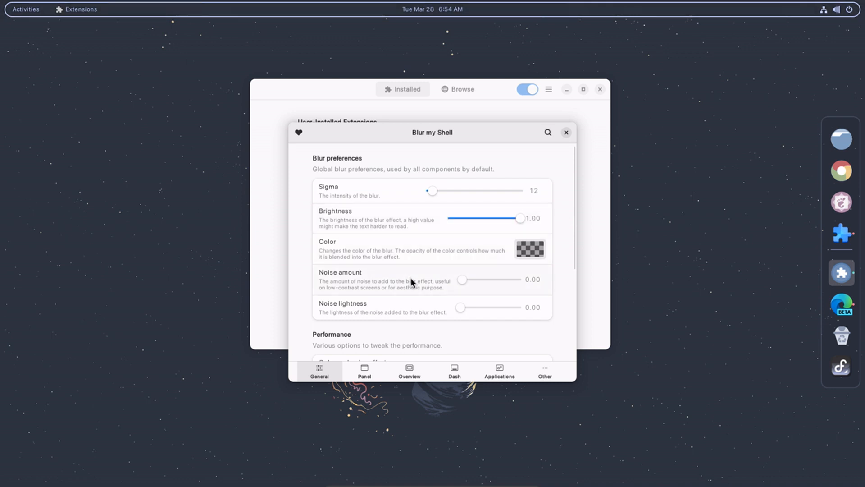
scroll(down, 3)
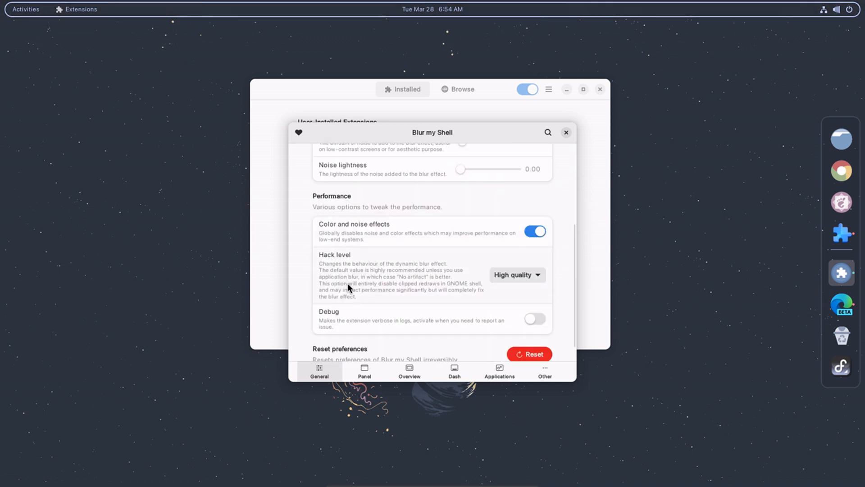
click(364, 373)
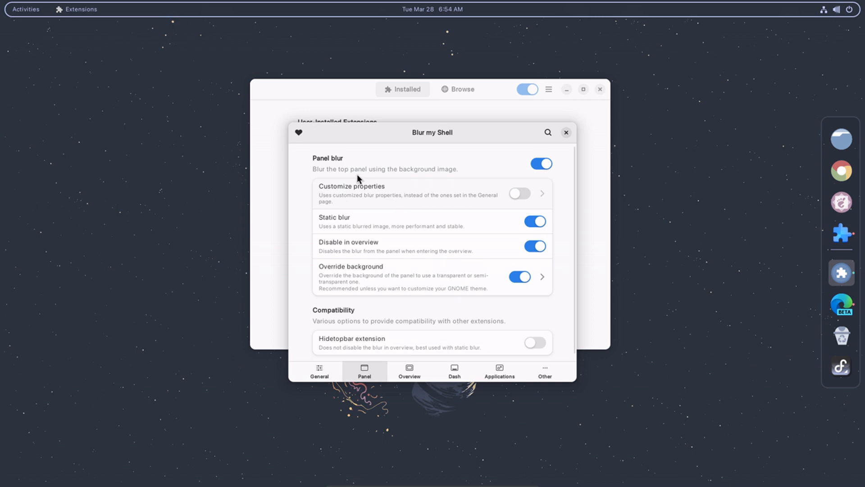
click(566, 132)
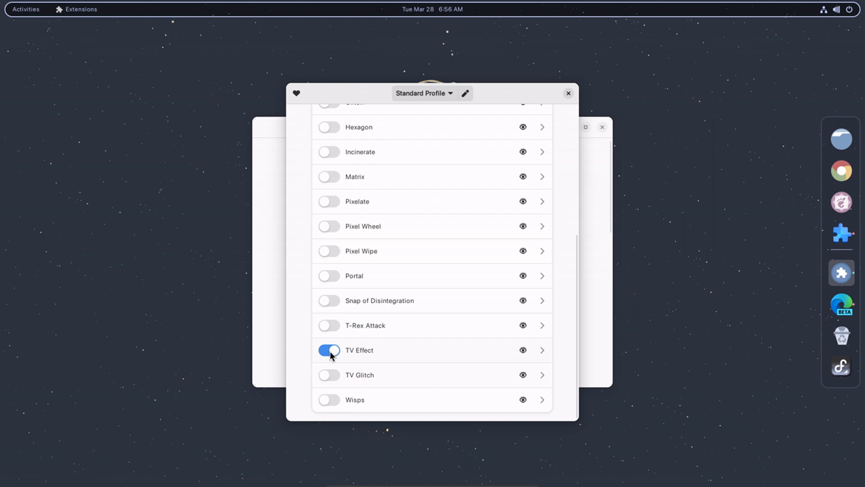
Step: Close the Burn My Windows effect settings and switch the extension off again
click(329, 349)
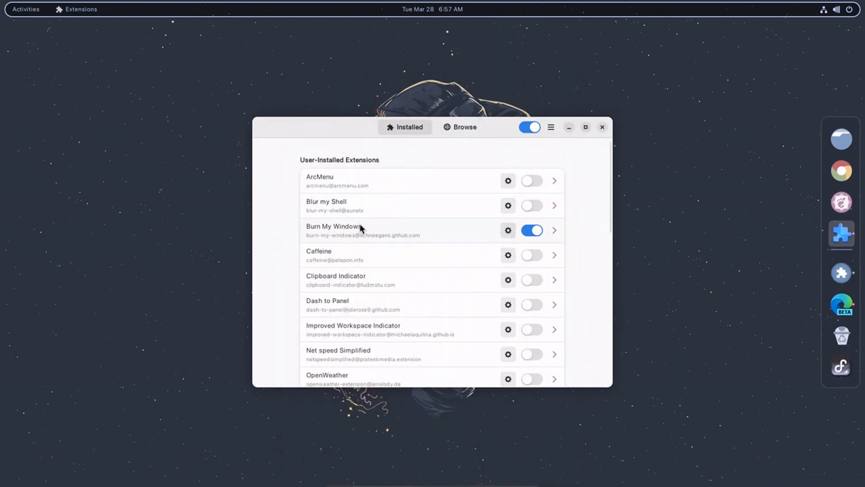
click(507, 230)
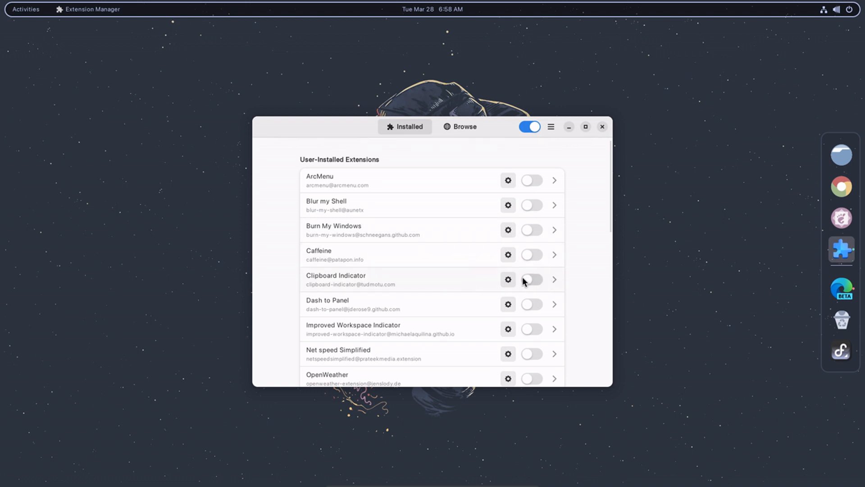
Step: Enable Clipboard Indicator and check its new clipboard history menu in the top bar
click(555, 279)
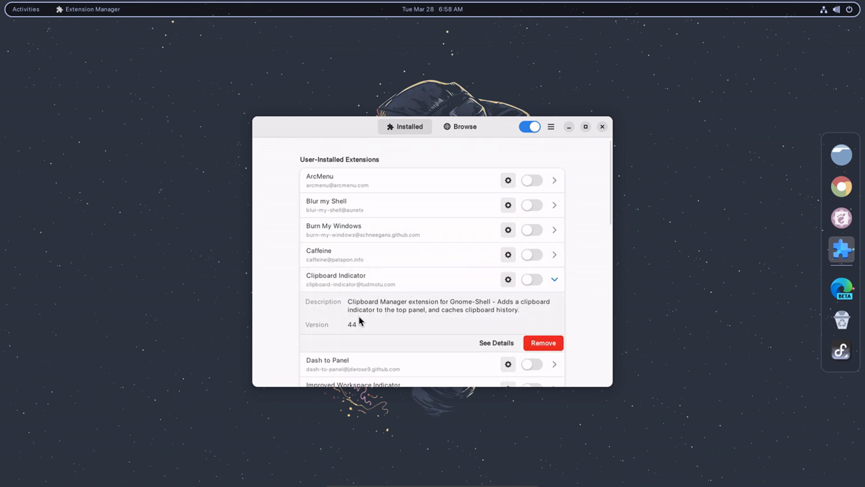
click(530, 279)
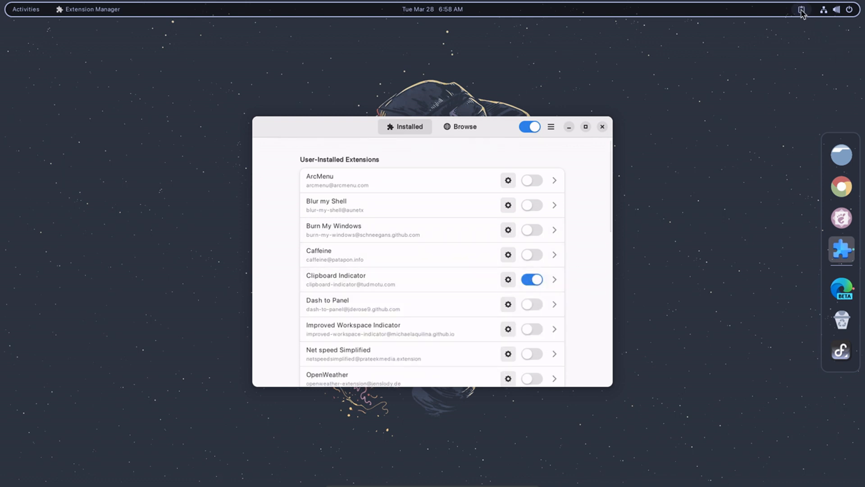
click(801, 9)
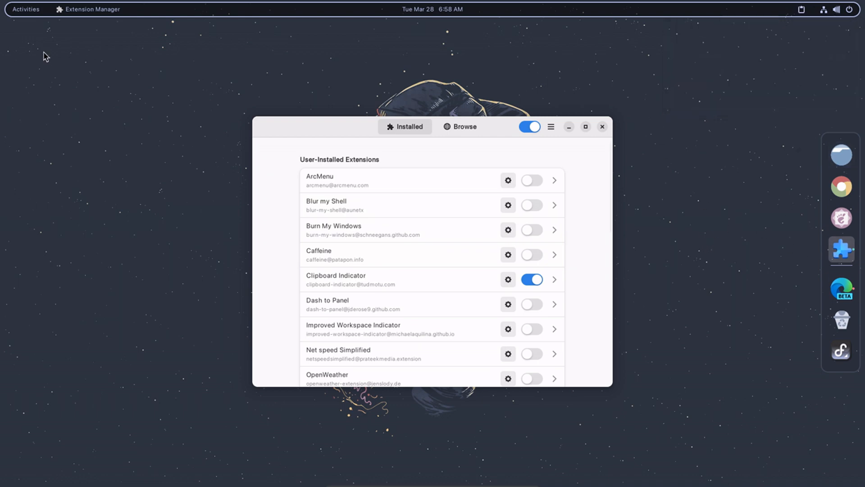
scroll(down, 3)
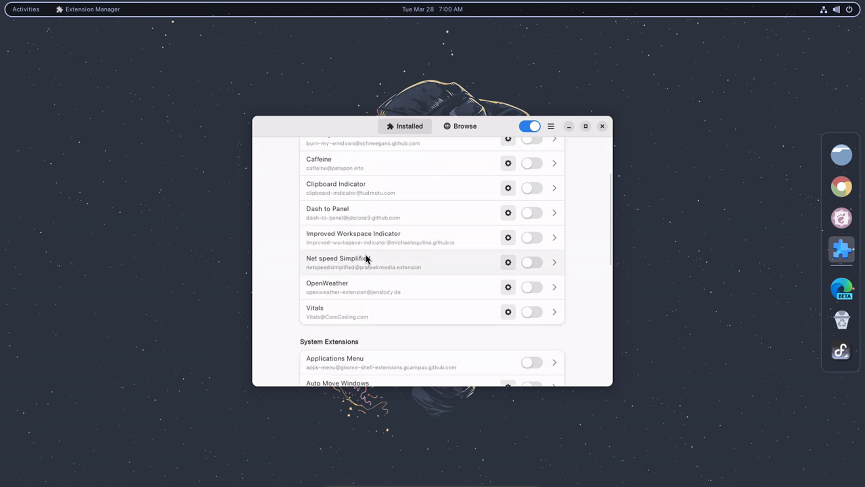
Step: Turn on Net speed Simplified and bring up its preferences
click(554, 263)
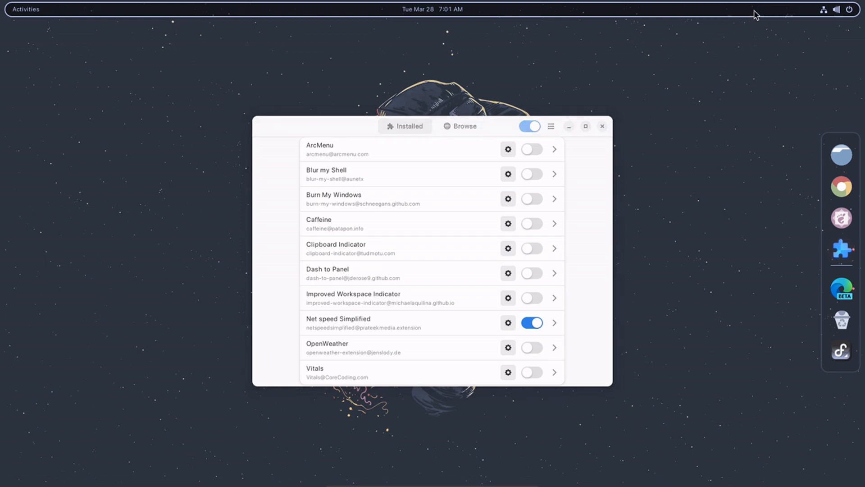
click(554, 323)
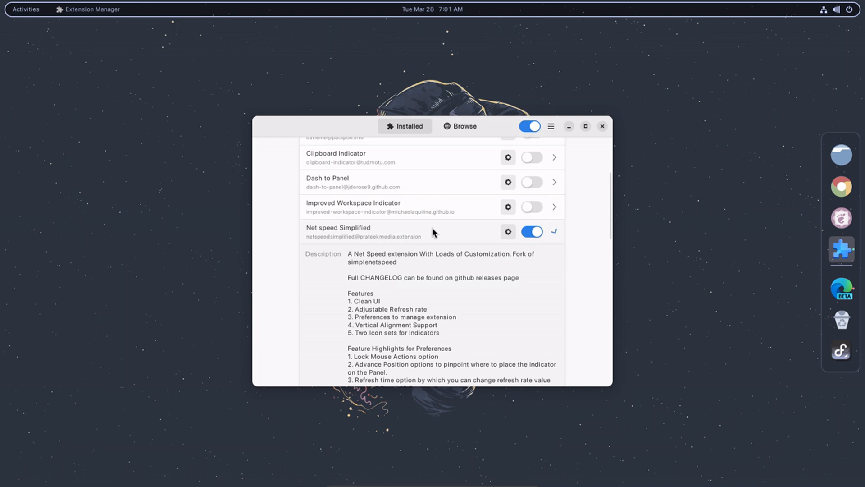
click(531, 232)
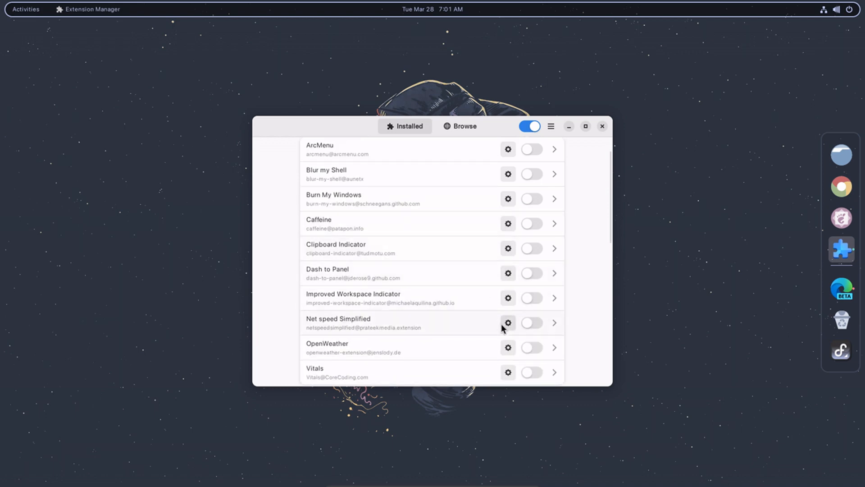
click(508, 322)
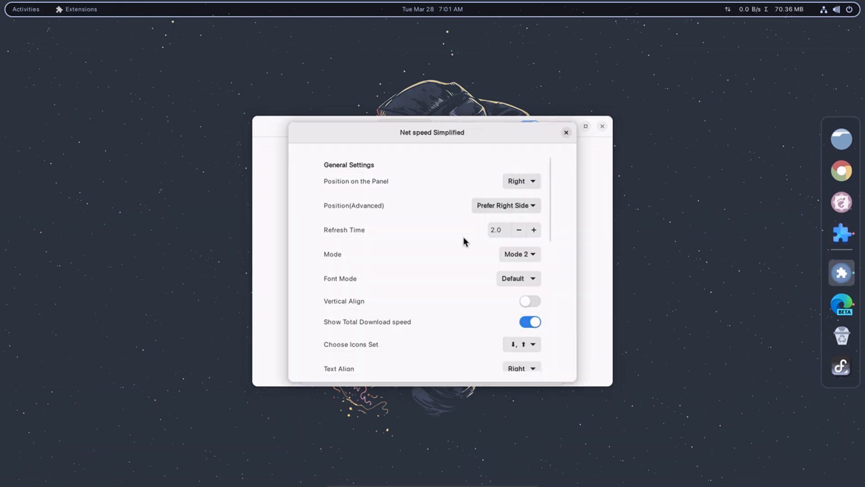
Step: Set refresh time 1.9, Large font mode and Prefer Left Side position, then close the preferences
click(518, 230)
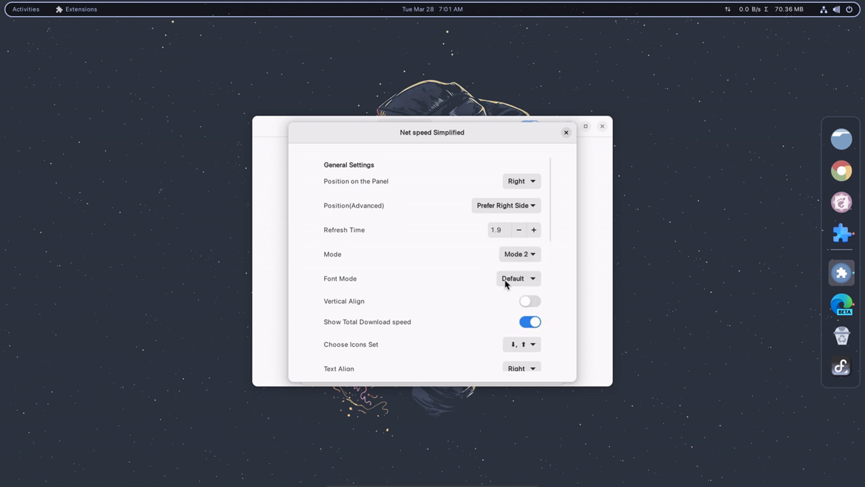
click(517, 278)
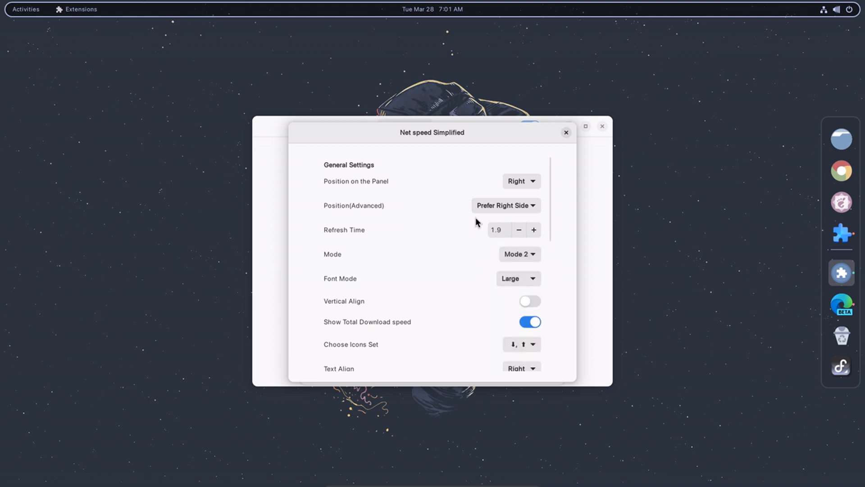
click(506, 205)
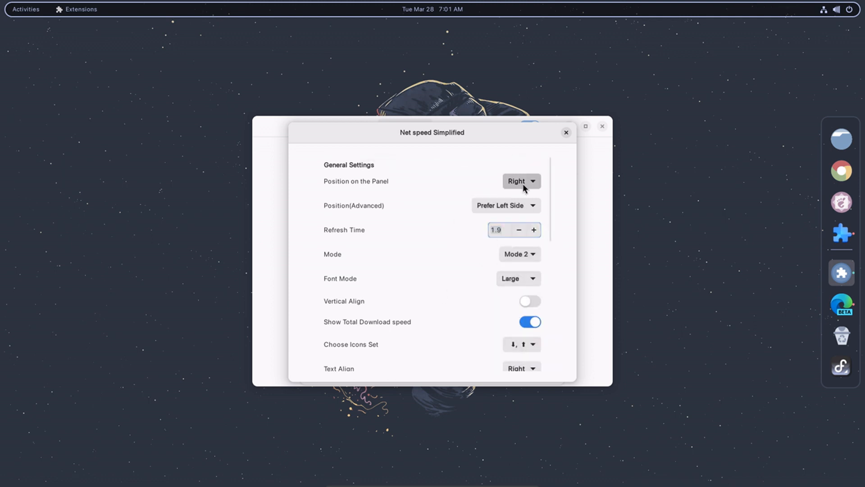
scroll(down, 3)
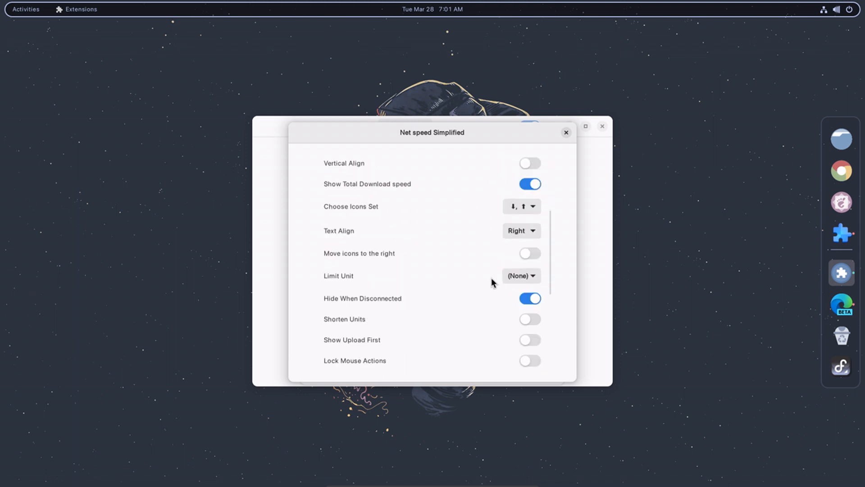
scroll(down, 3)
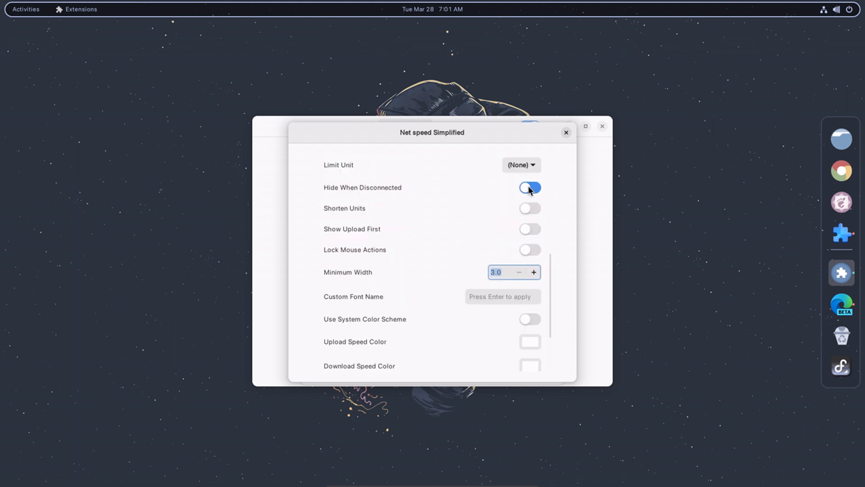
click(565, 132)
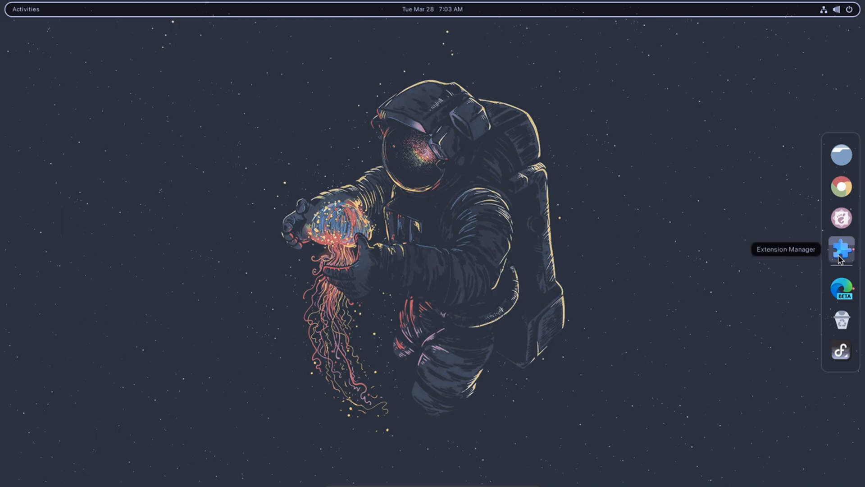
Step: Reopen Extension Manager, check Vitals' temperature sensor options and enable higher precision
click(840, 250)
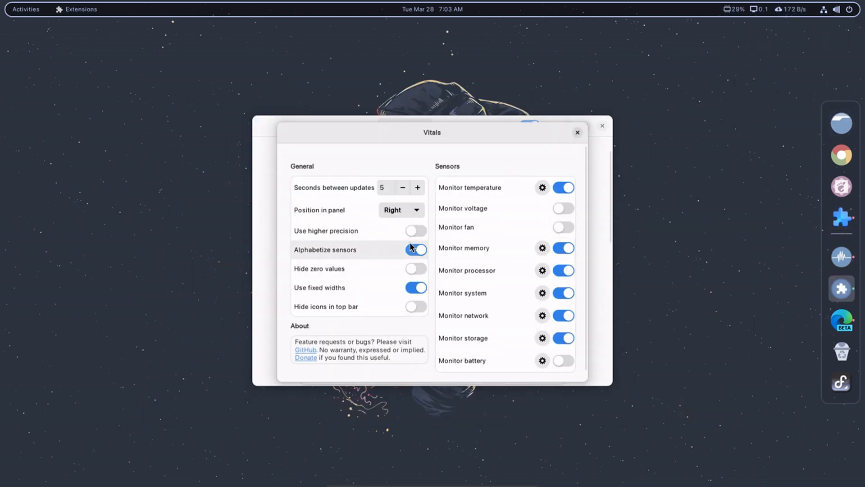
click(542, 187)
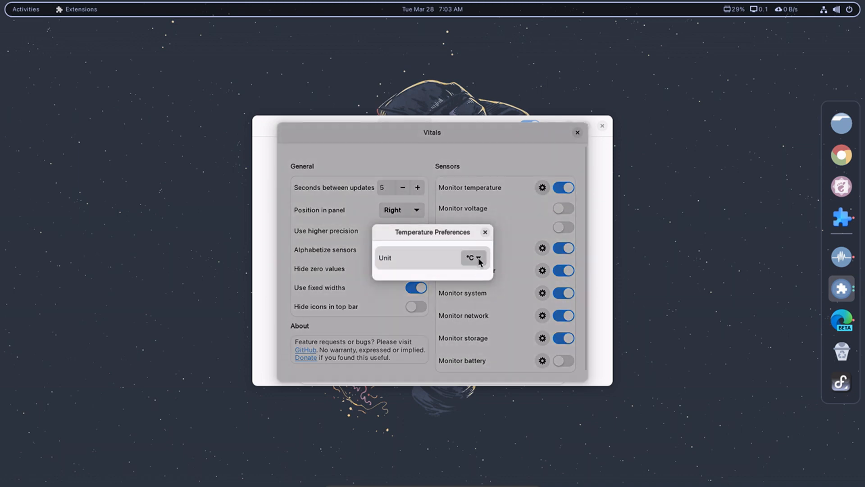
click(483, 231)
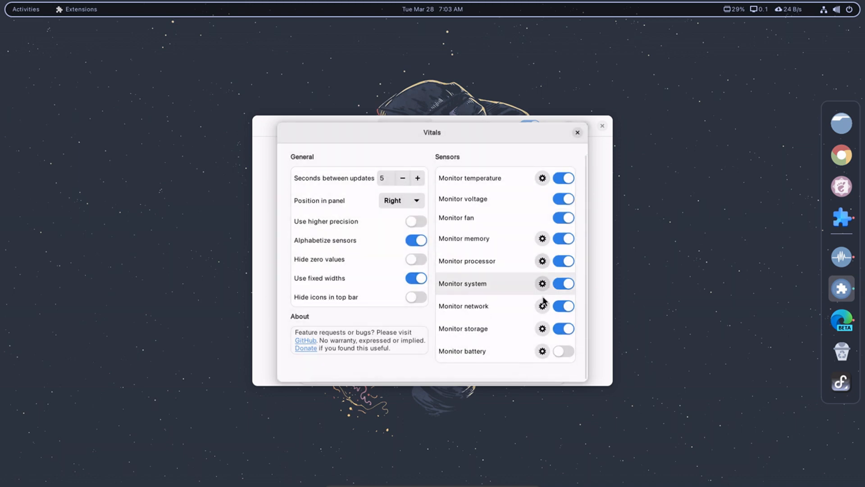
click(415, 222)
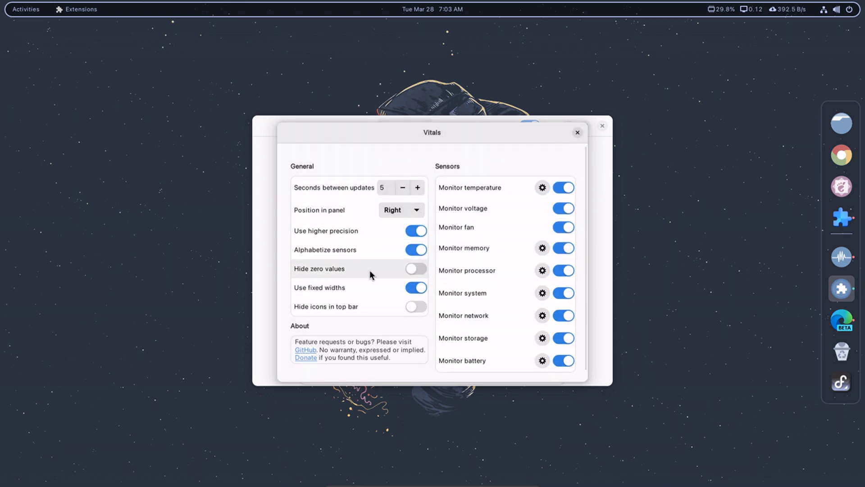
Step: Set the Vitals panel position to Center, close its preferences and expand Dash to Panel's details
click(400, 210)
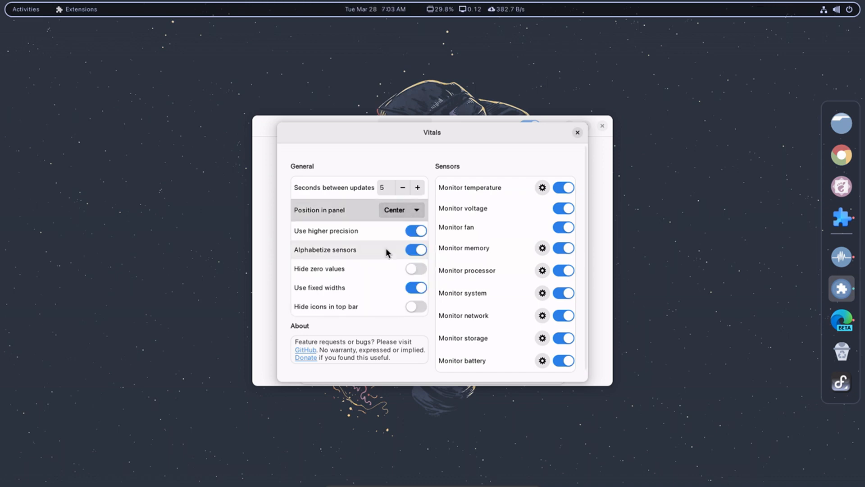
click(401, 210)
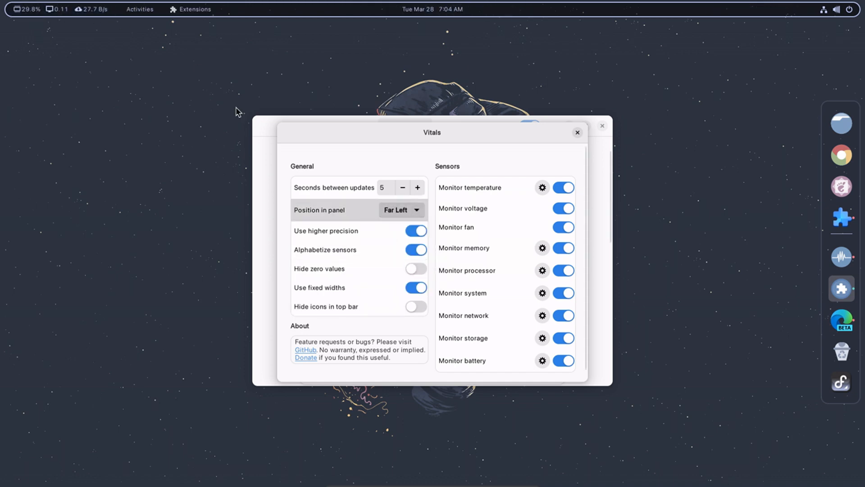
click(400, 210)
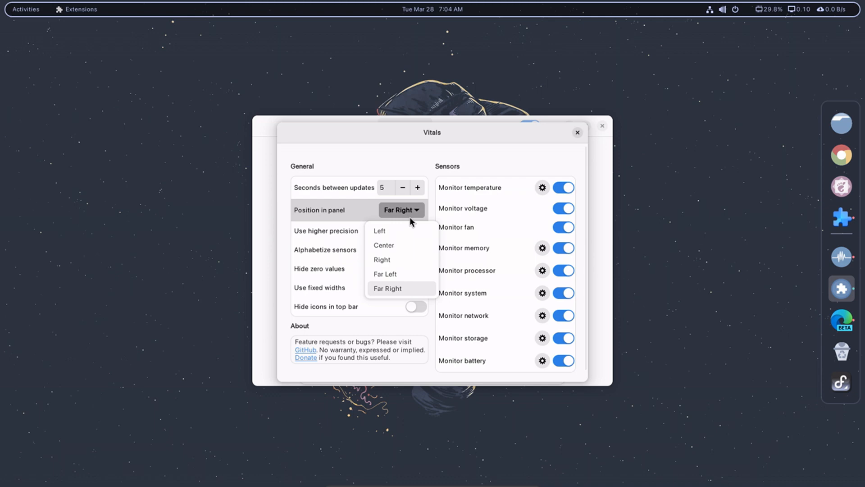
click(383, 244)
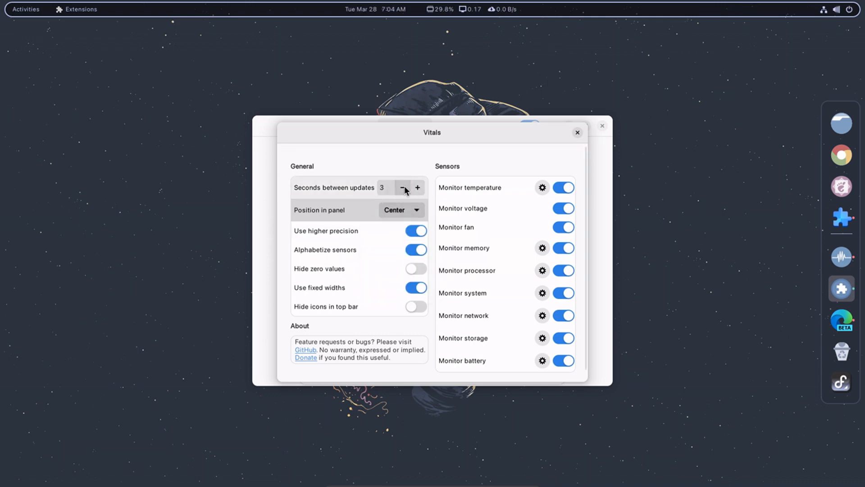
click(403, 188)
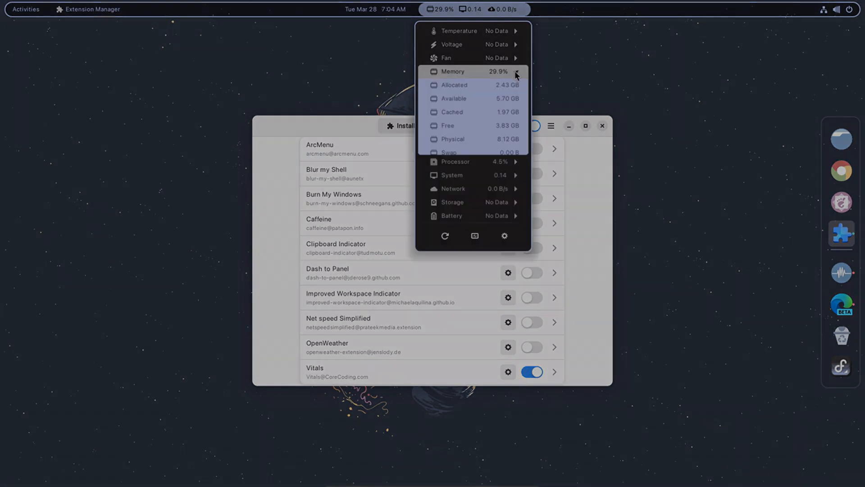
click(554, 181)
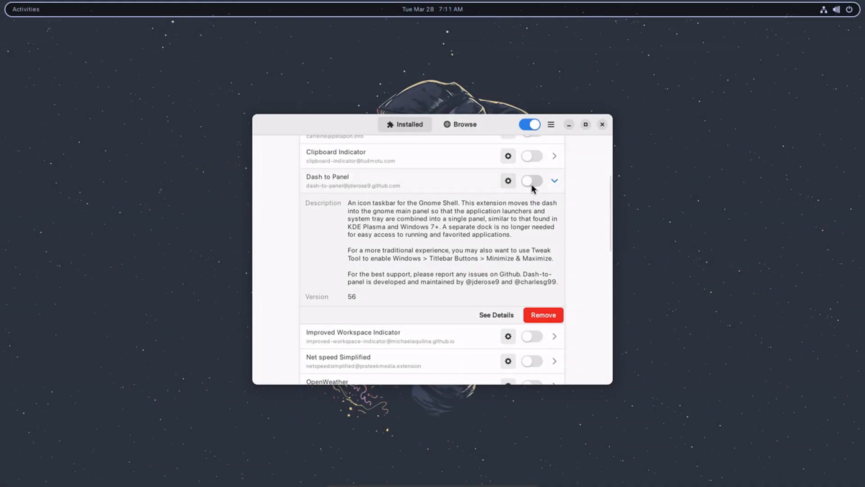
Step: Enable Dash to Panel for a bottom taskbar and bring up its preferences
click(531, 180)
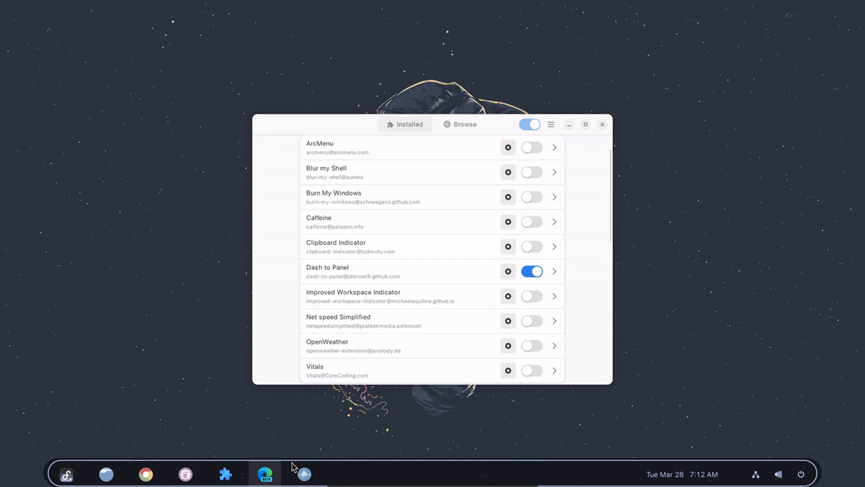
click(778, 474)
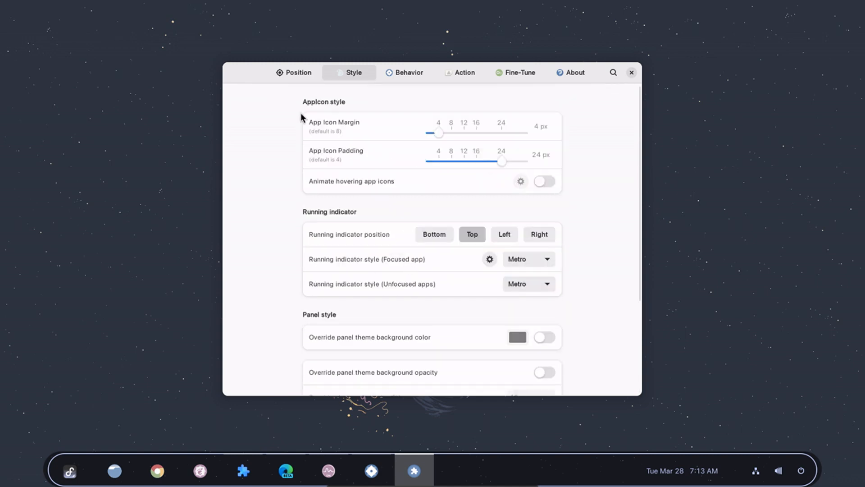
Step: Set Dash to Panel length 90%, app icon padding 8 px and hover animation on
click(297, 72)
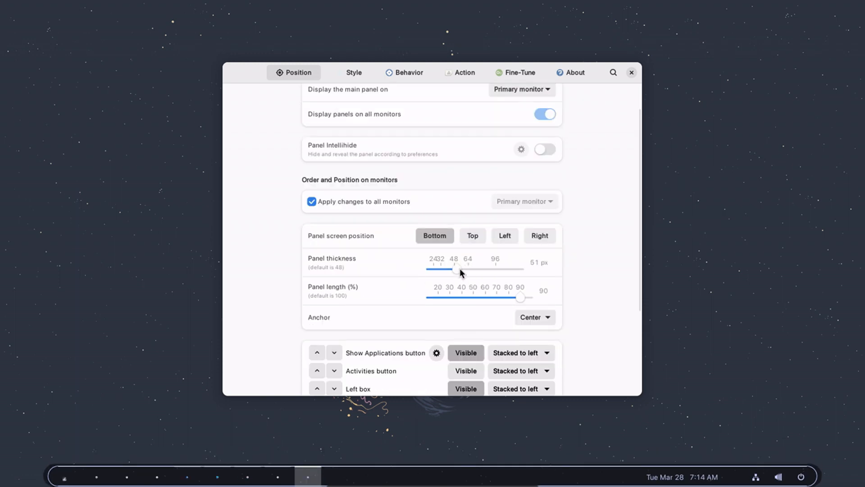
click(353, 72)
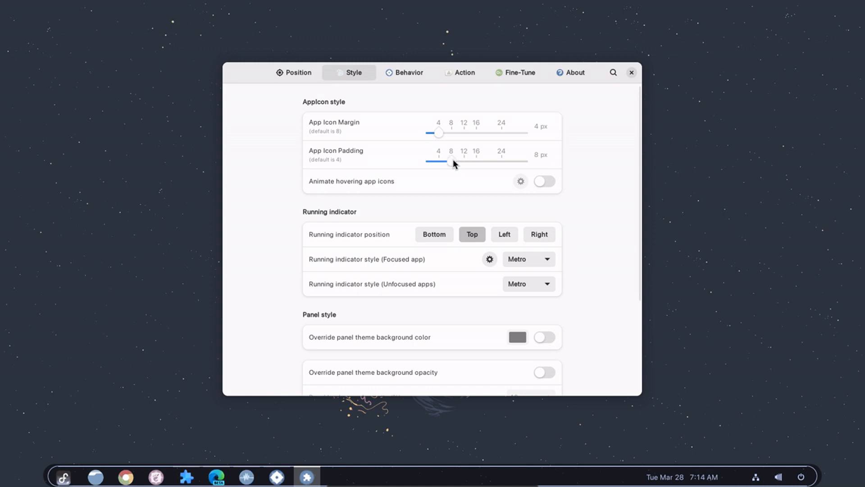
click(543, 181)
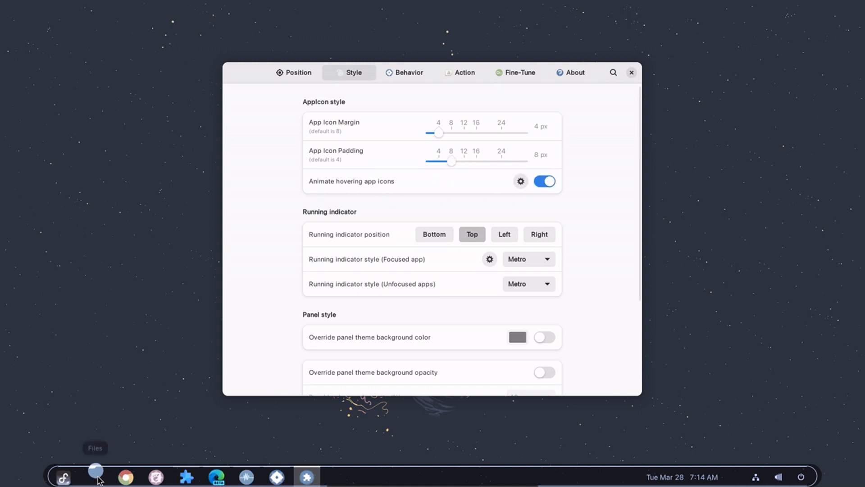
mouse_move(276, 476)
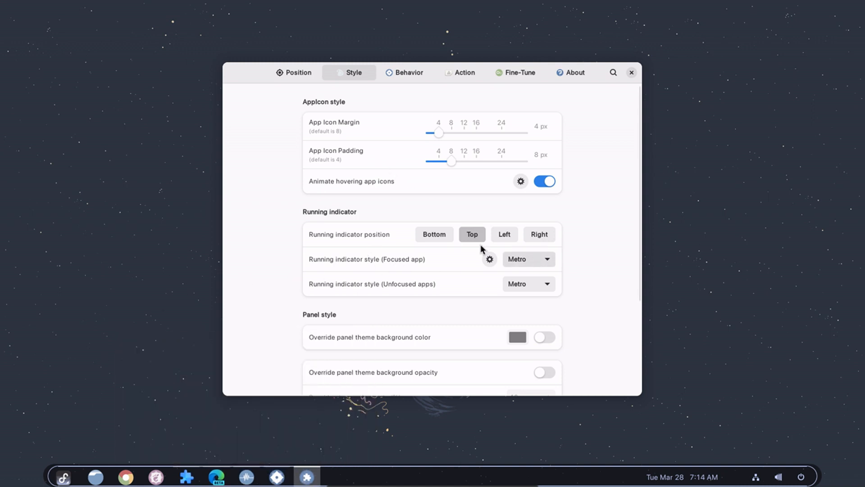
Step: Show running indicators at the bottom and override the panel background with dark blue
click(435, 234)
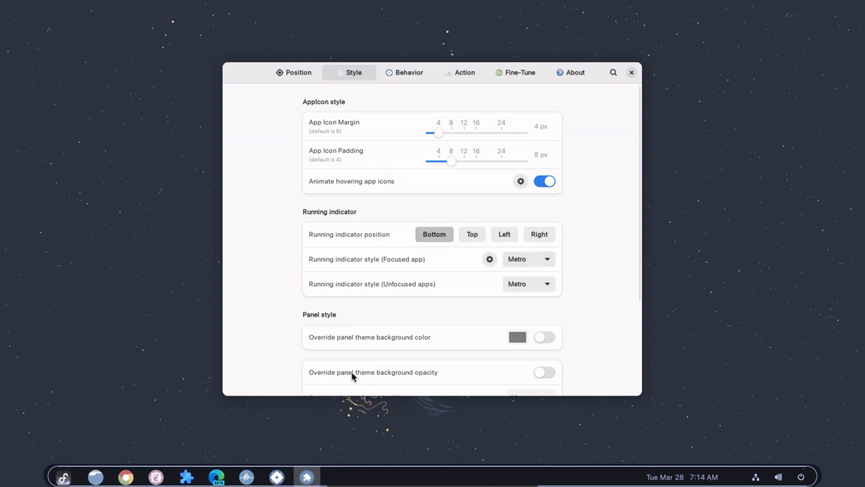
click(502, 234)
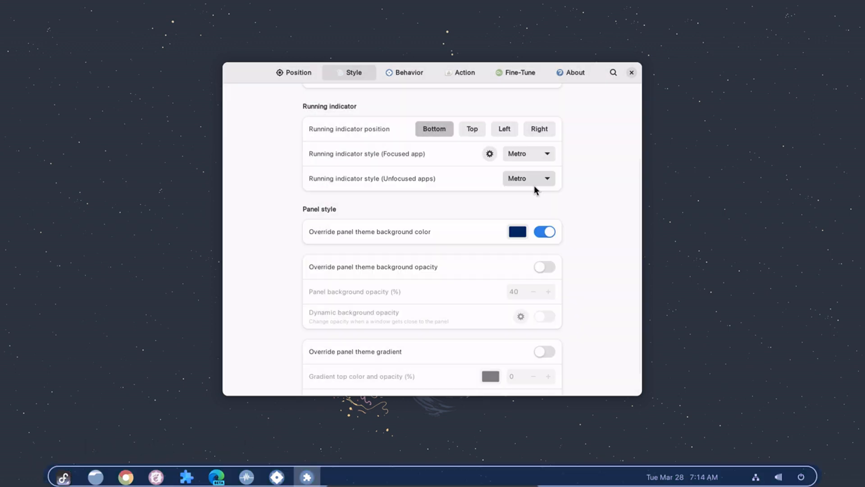
click(544, 267)
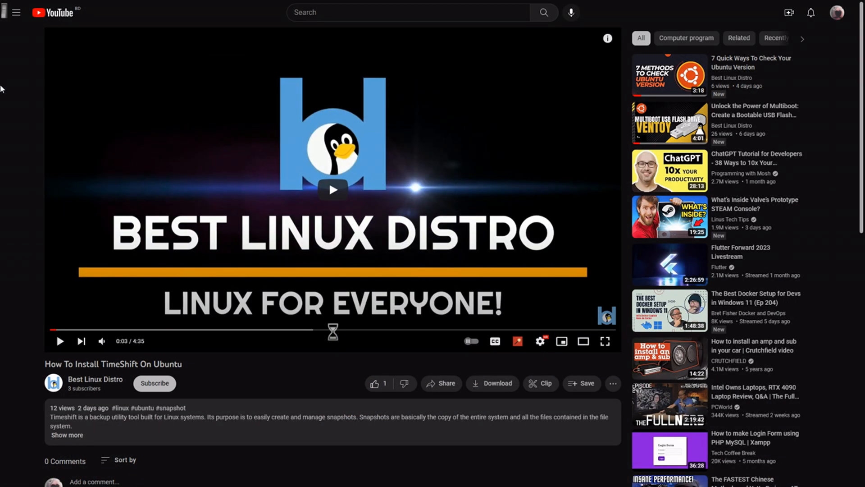
Step: Like the How To Install TimeShift On Ubuntu video and go to the Best Linux Distro site
scroll(down, 3)
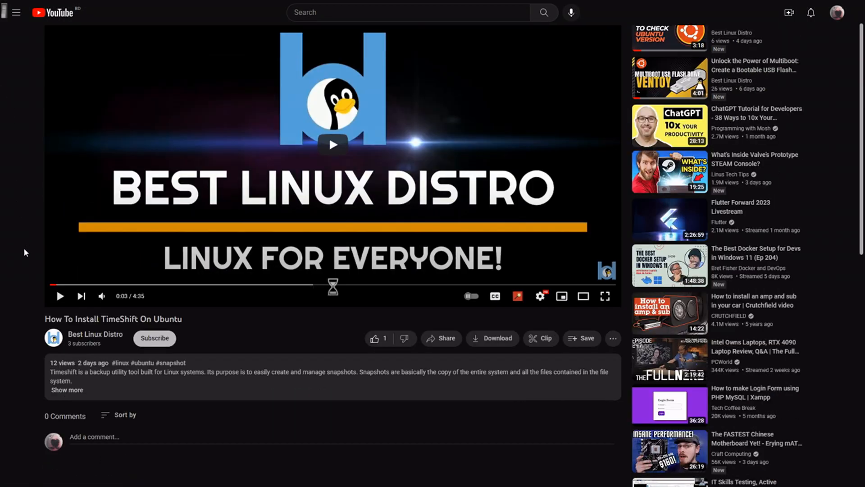
click(372, 338)
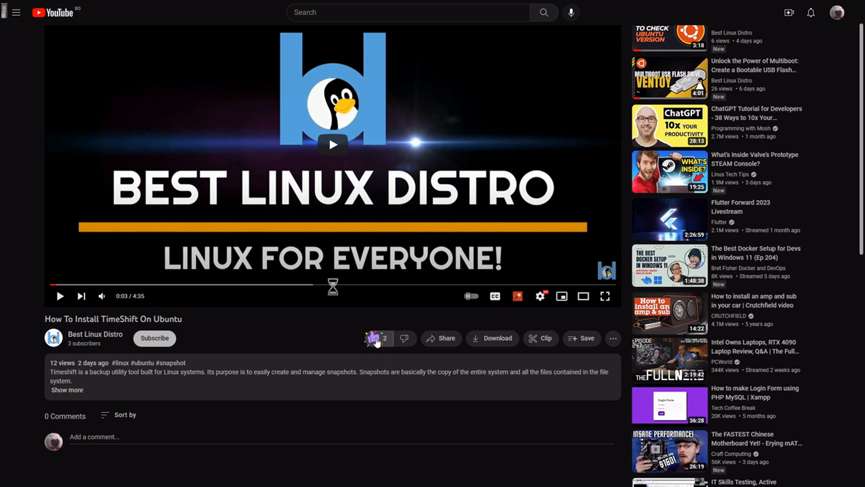
click(154, 338)
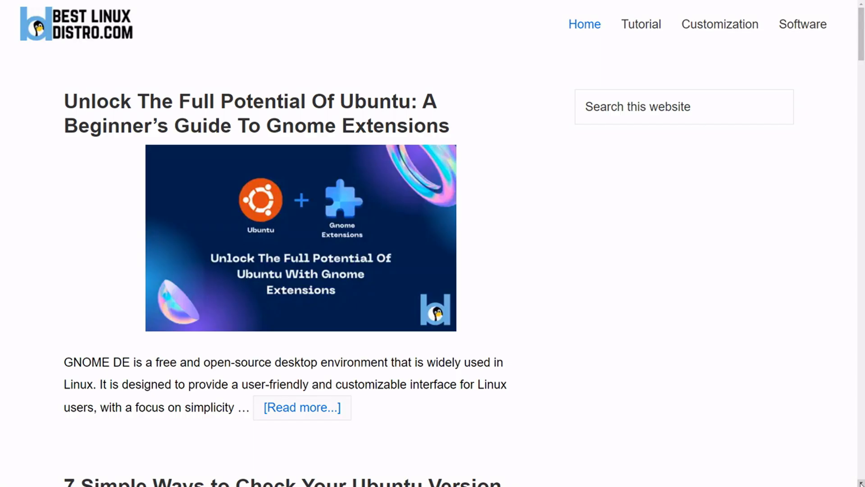
Step: Scroll the article list down to the How To Install TimeShift On Linux System post
scroll(down, 3)
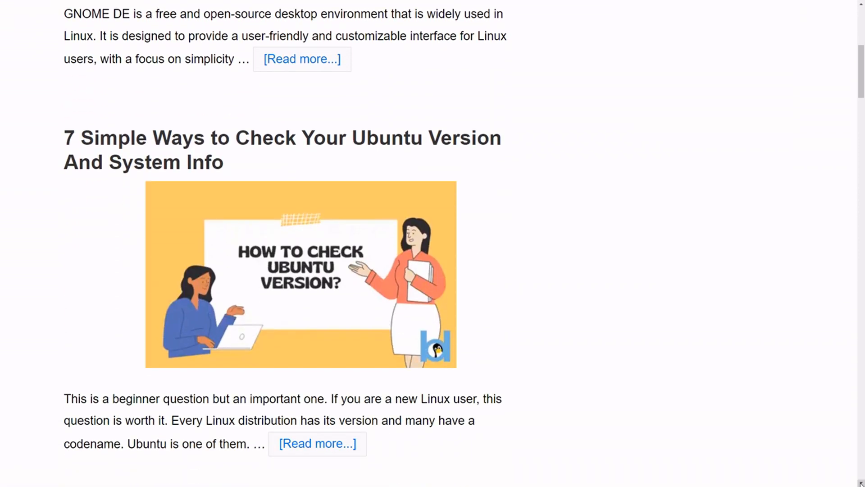
scroll(down, 3)
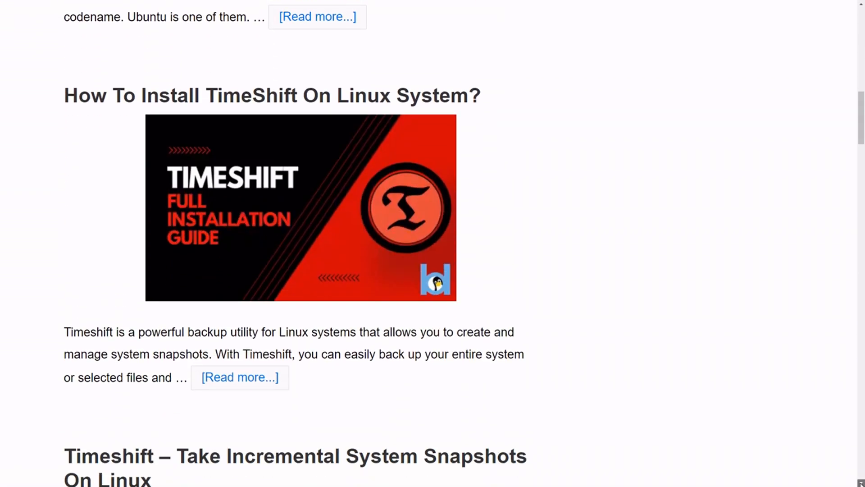